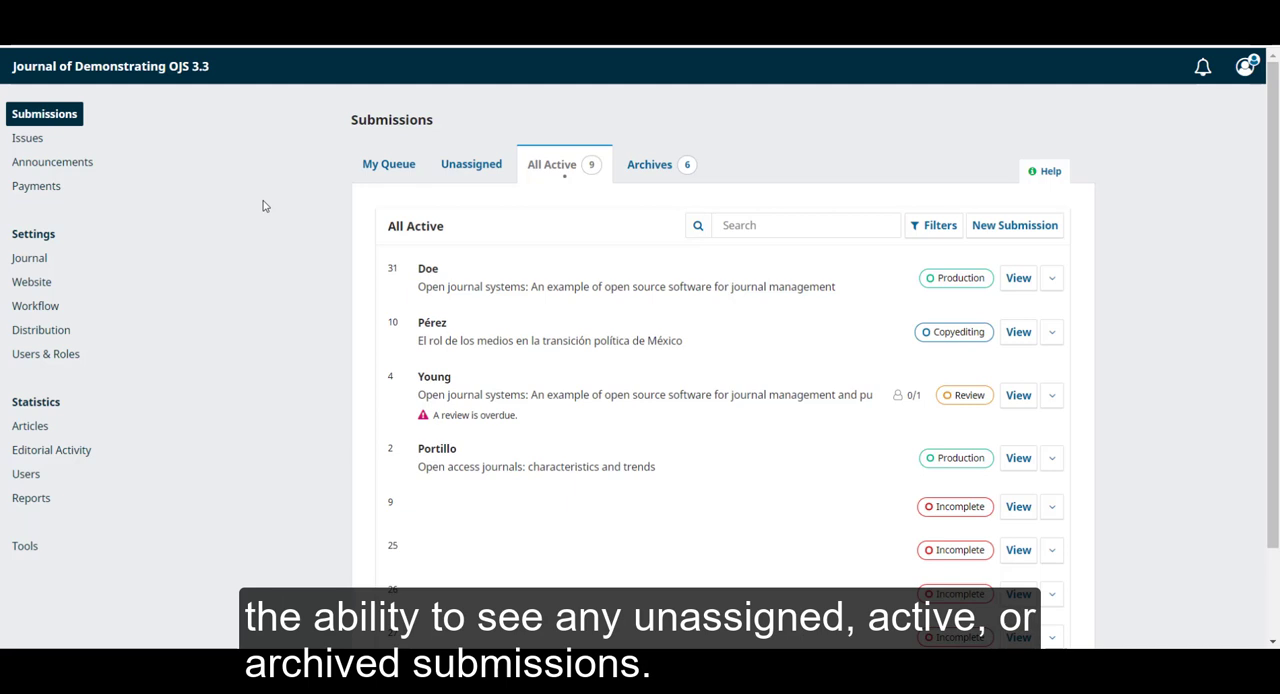
{"action": "mouse_move", "coordinate": [208, 192]}
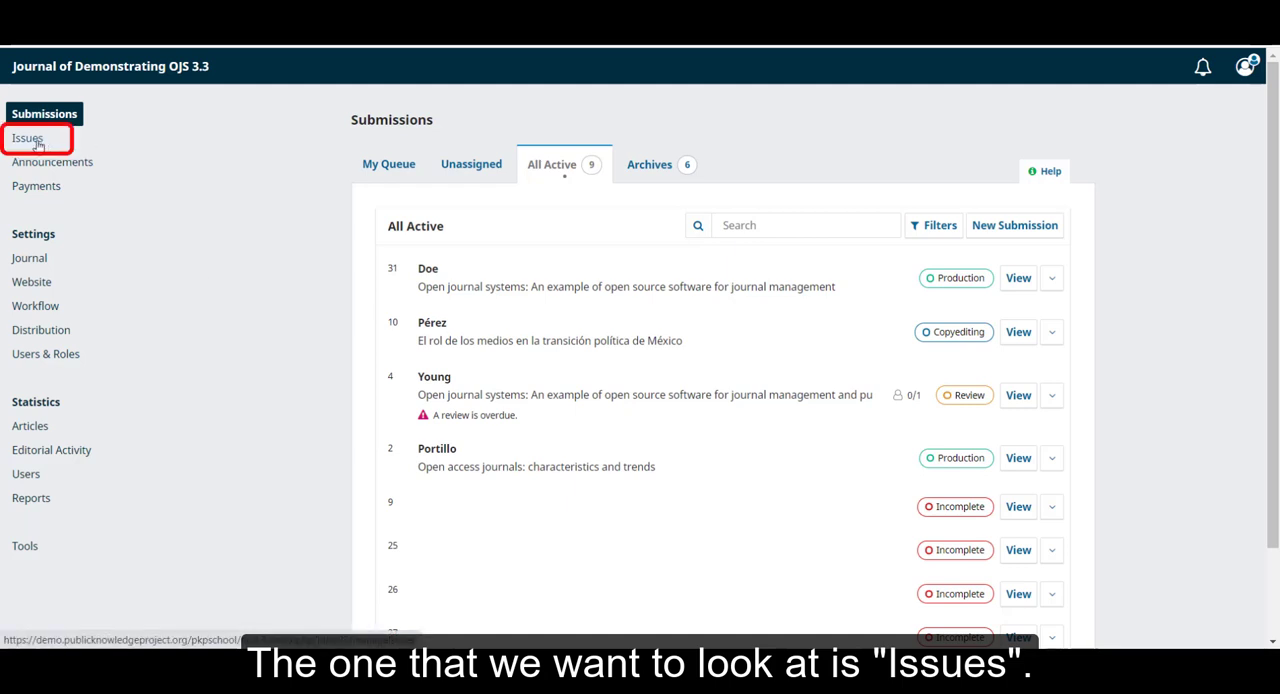
Show Back Issues and expand the No. 1 (2021) issue to reveal its actions
{"action": "left_click", "coordinate": [28, 138]}
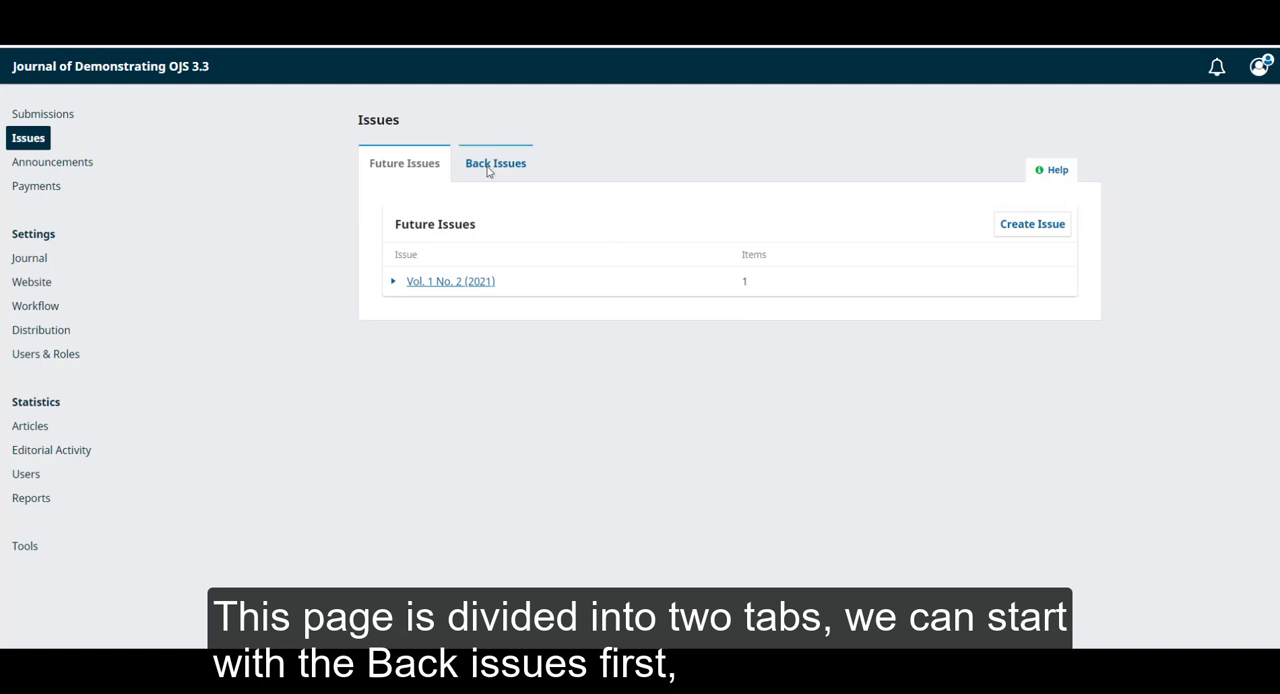
{"action": "mouse_move", "coordinate": [512, 176]}
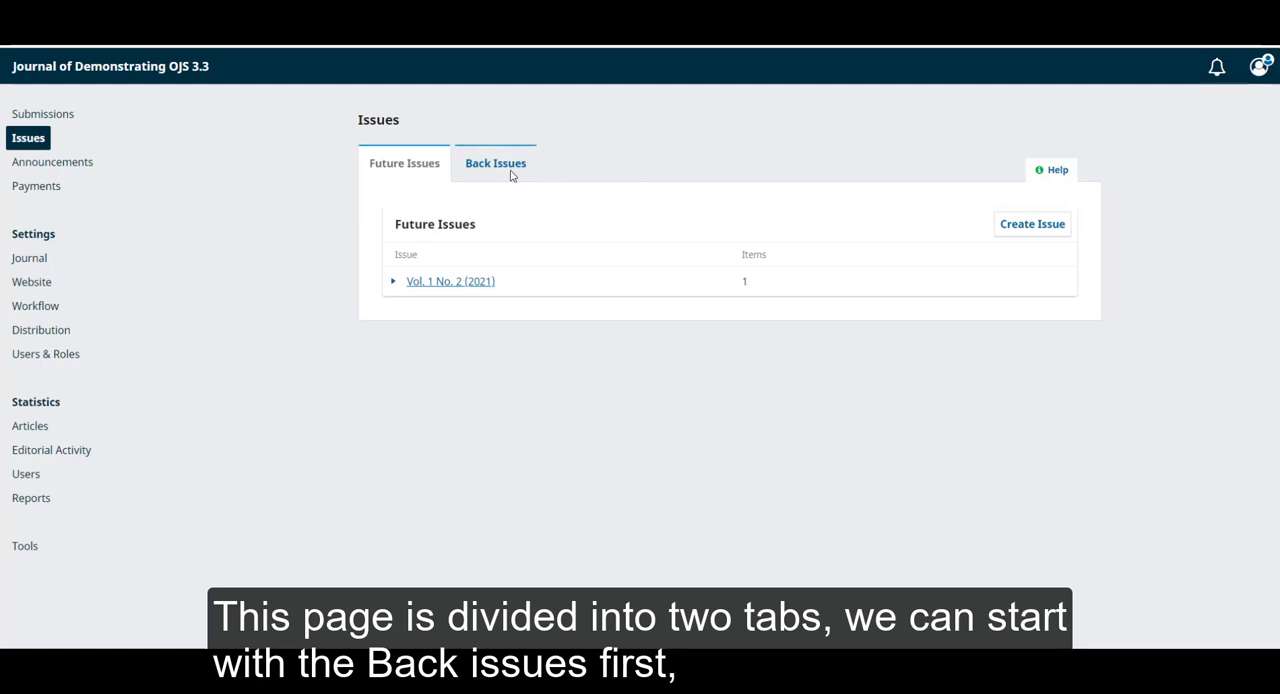
{"action": "left_click", "coordinate": [496, 164]}
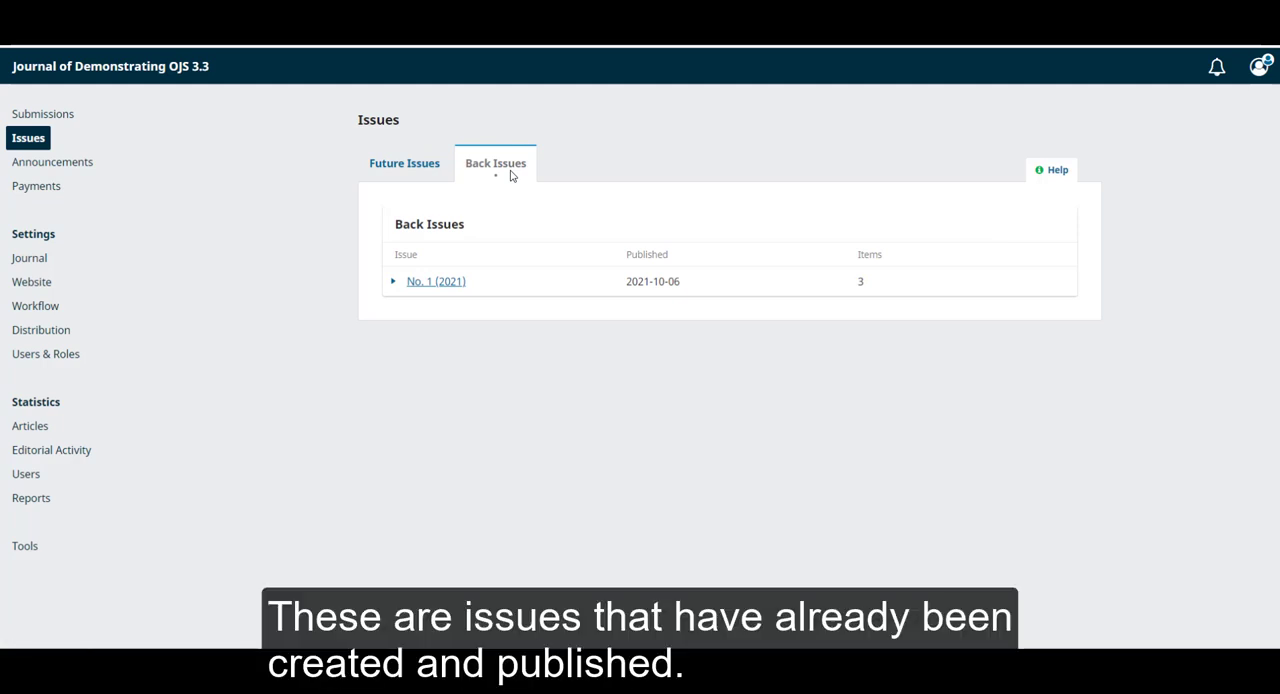
{"action": "mouse_move", "coordinate": [756, 264]}
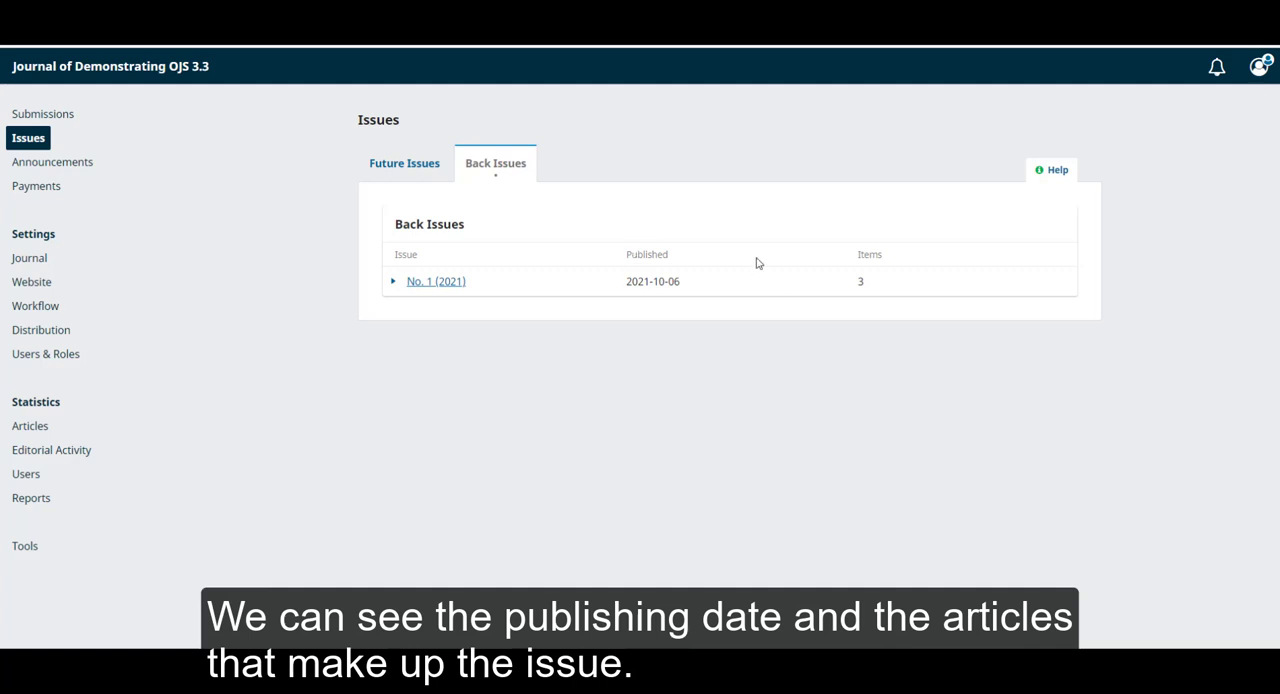
{"action": "mouse_move", "coordinate": [756, 222]}
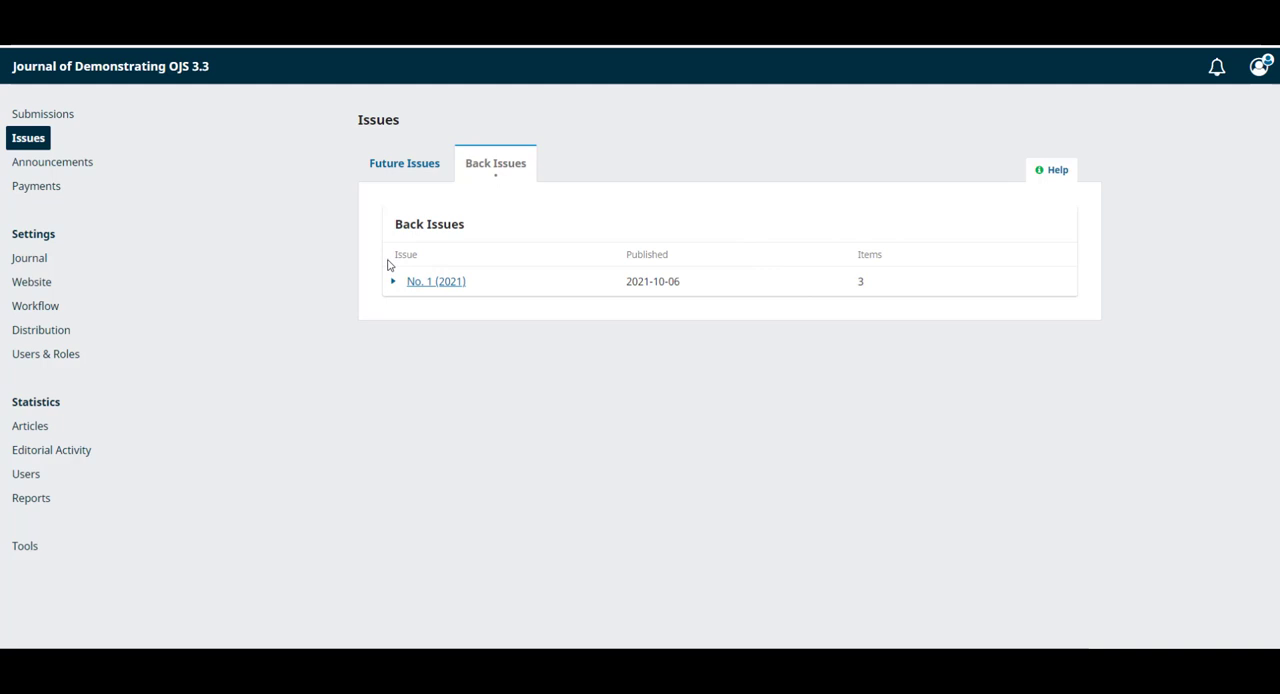
{"action": "left_click", "coordinate": [394, 280]}
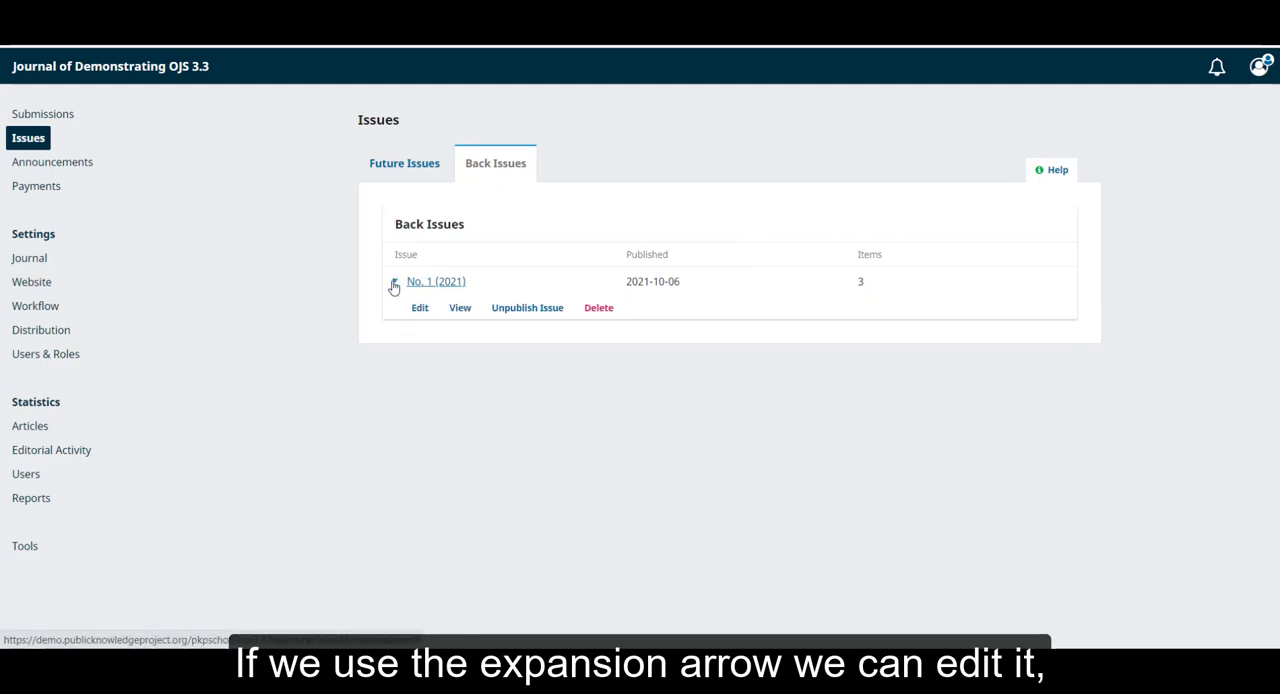
{"action": "left_click", "coordinate": [420, 308]}
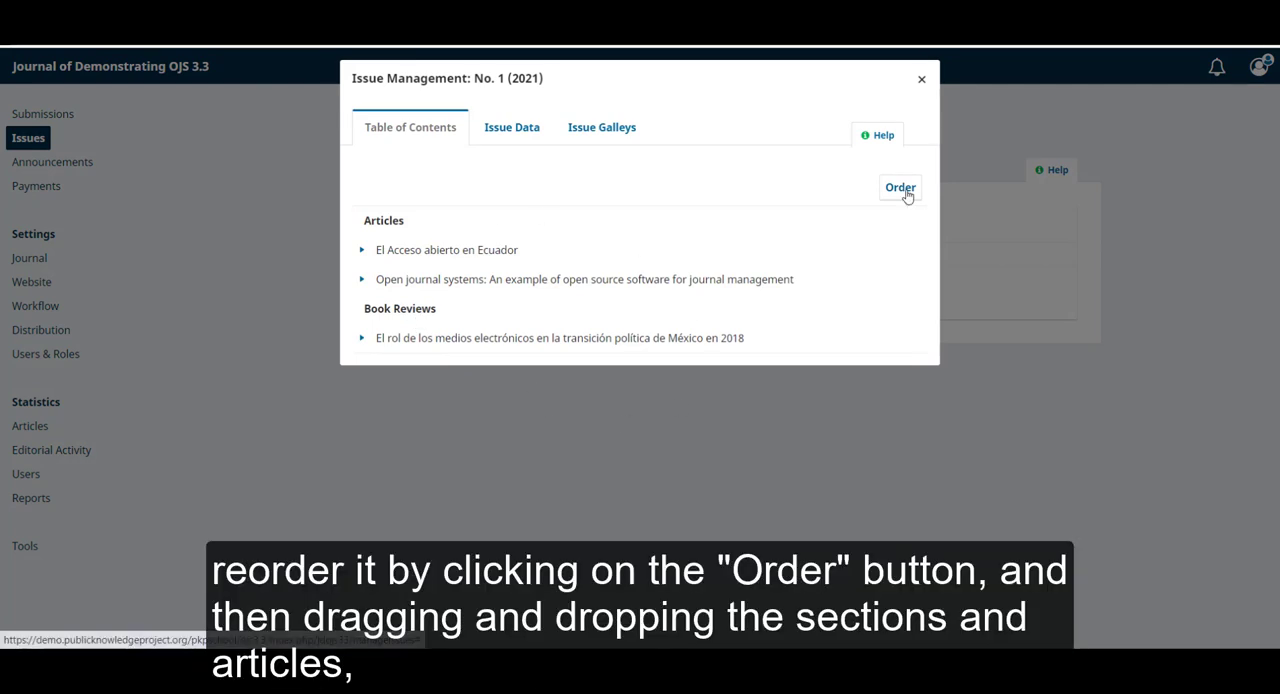
{"action": "left_click", "coordinate": [900, 188]}
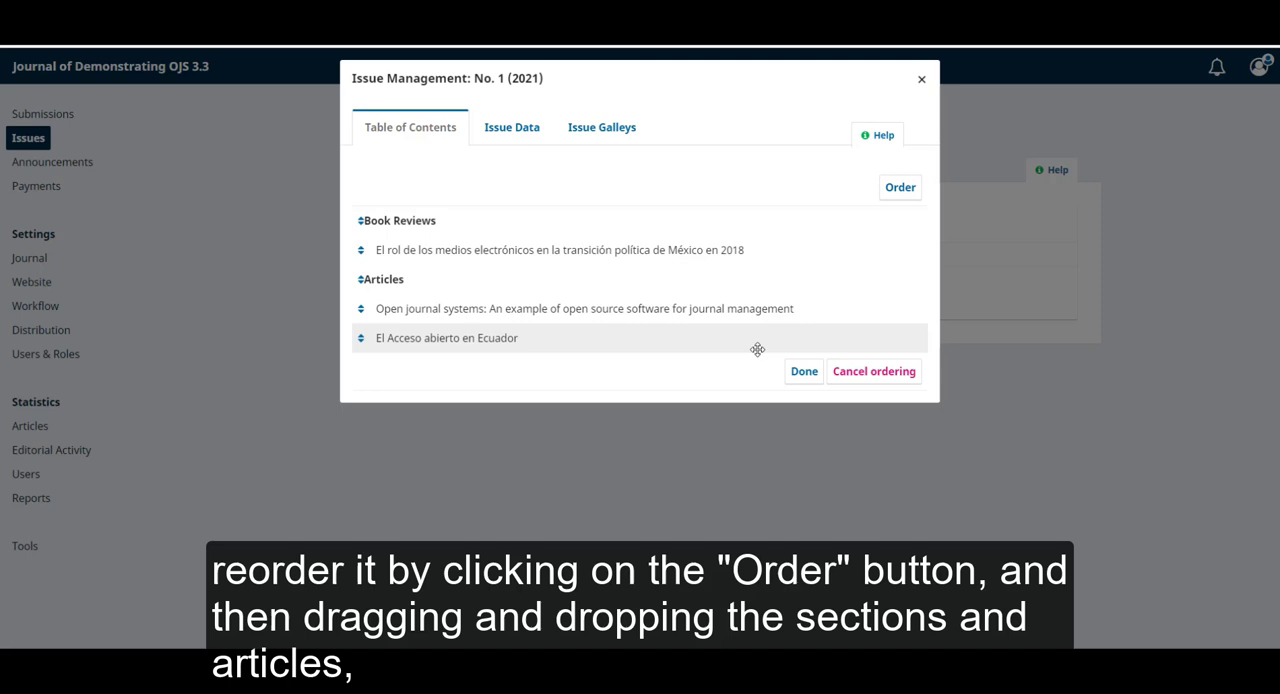
{"action": "left_click", "coordinate": [504, 128]}
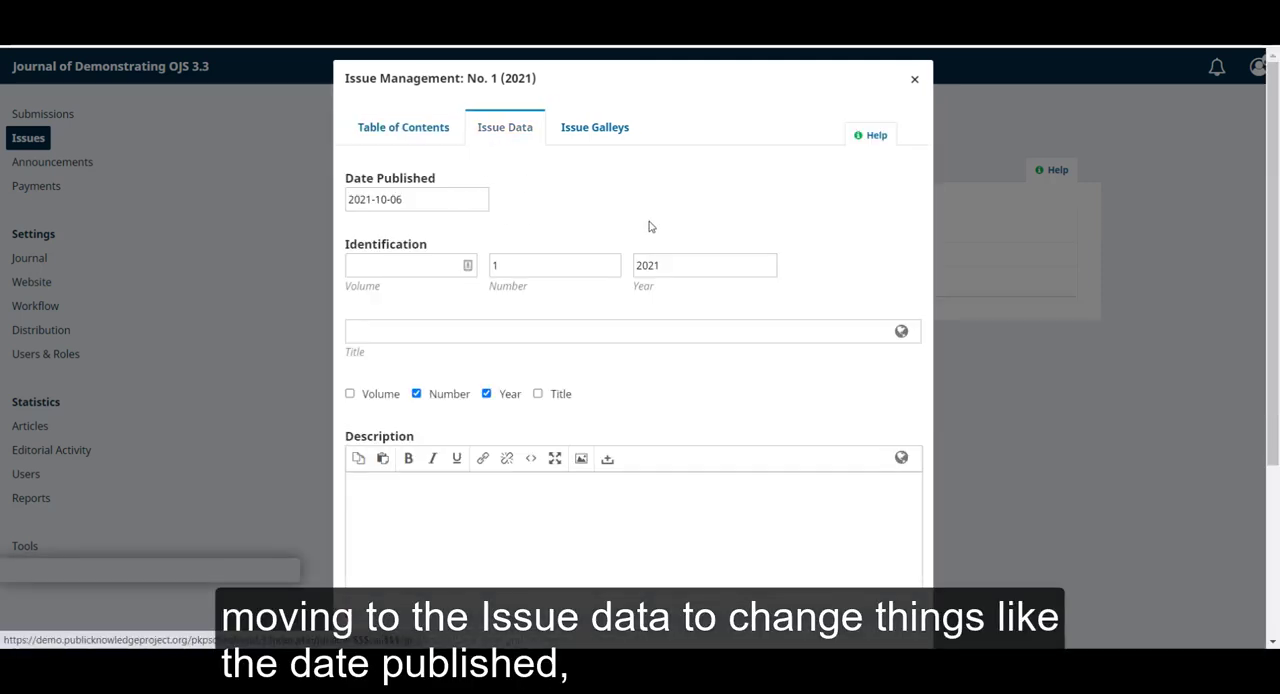
{"action": "scroll", "scroll_direction": "down", "scroll_amount": 3}
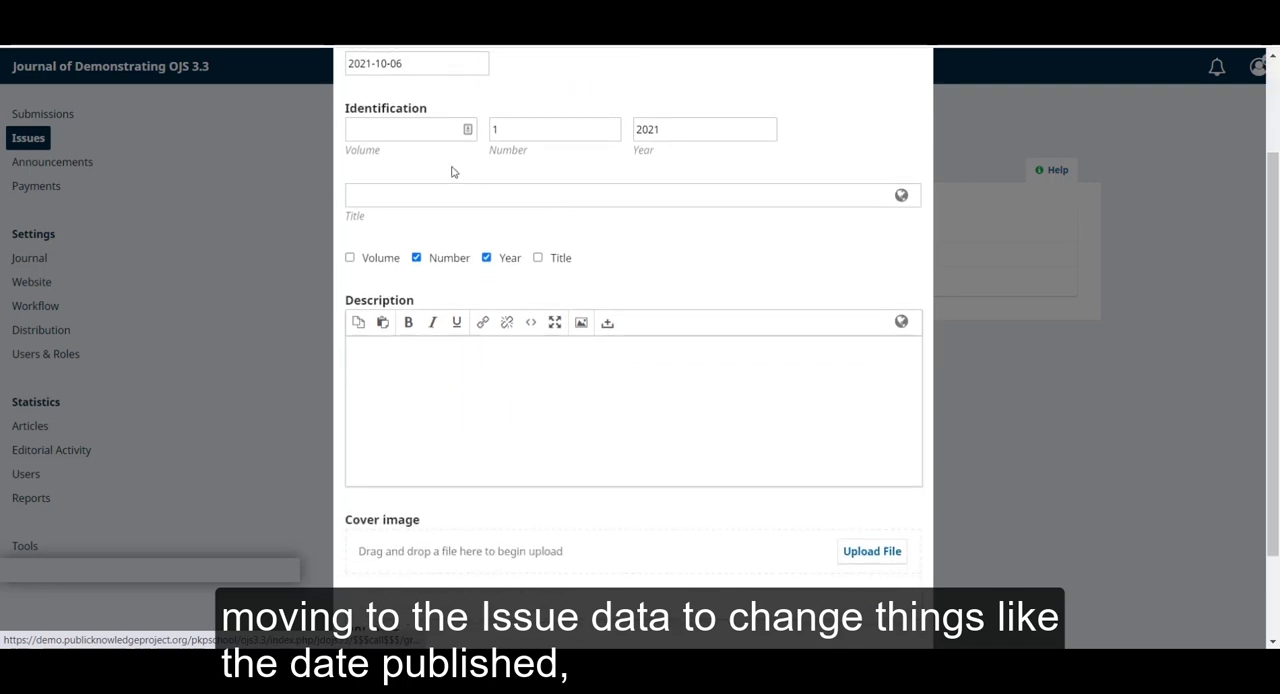
{"action": "scroll", "scroll_direction": "down", "scroll_amount": 3}
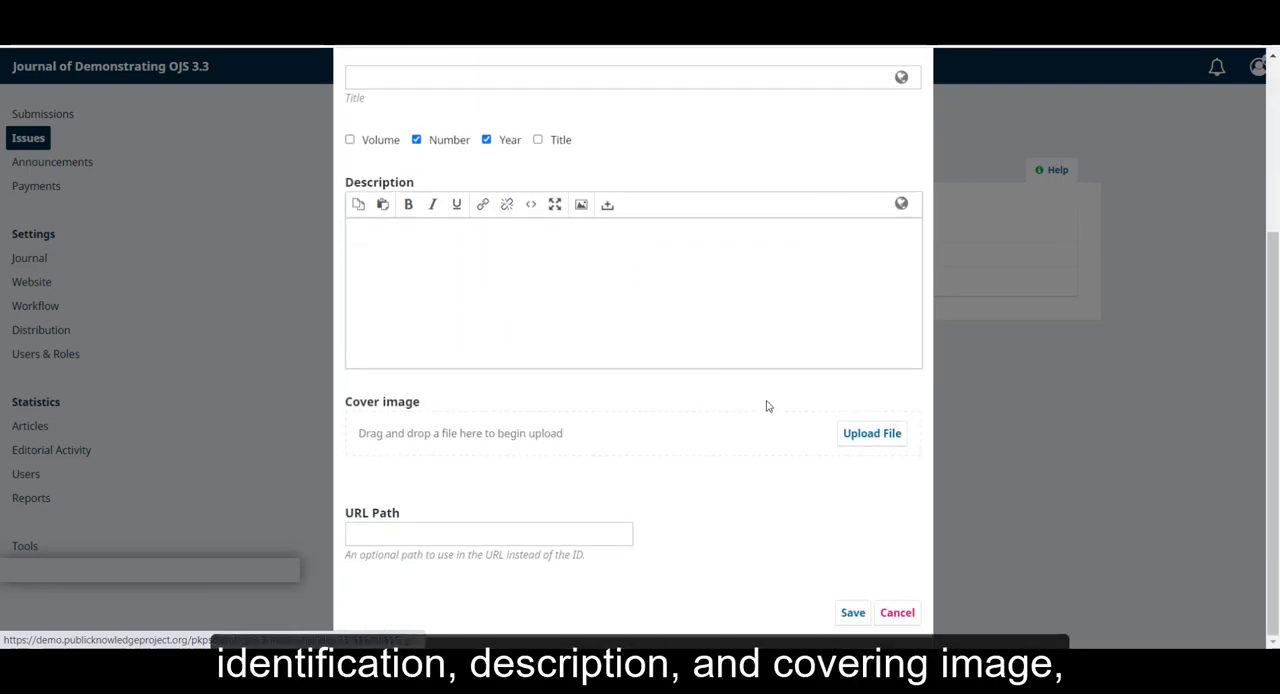
{"action": "left_click", "coordinate": [600, 128]}
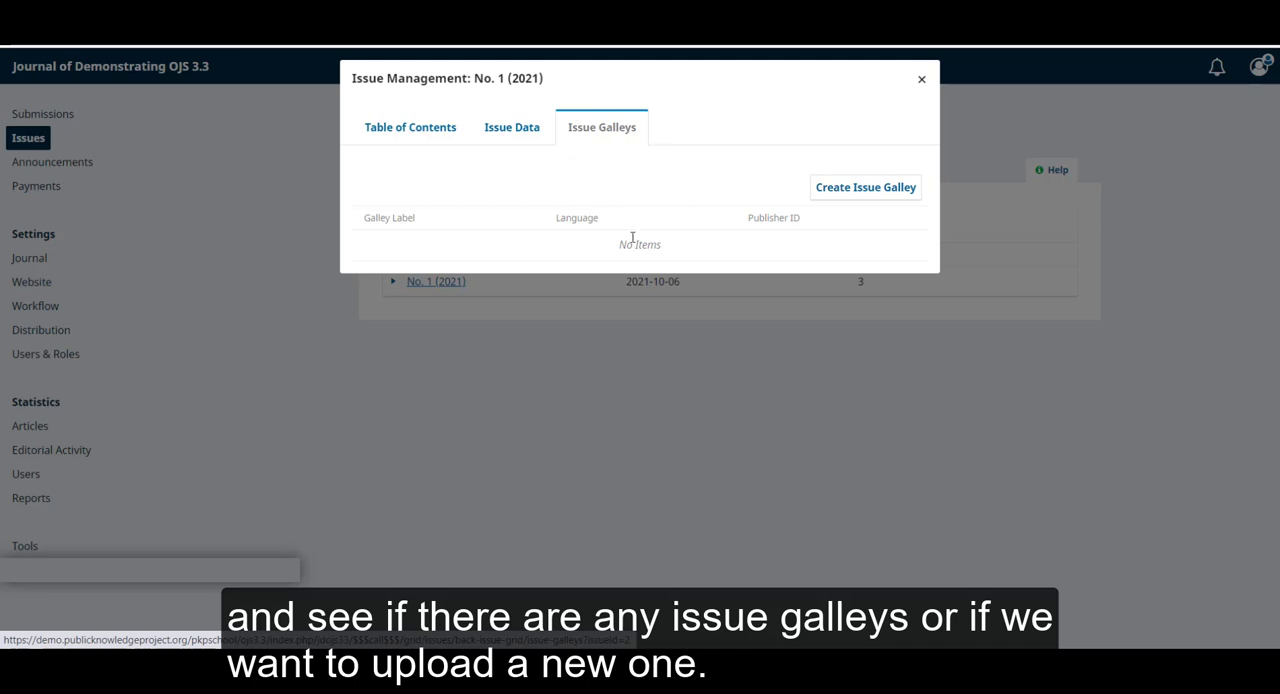
{"action": "mouse_move", "coordinate": [920, 220]}
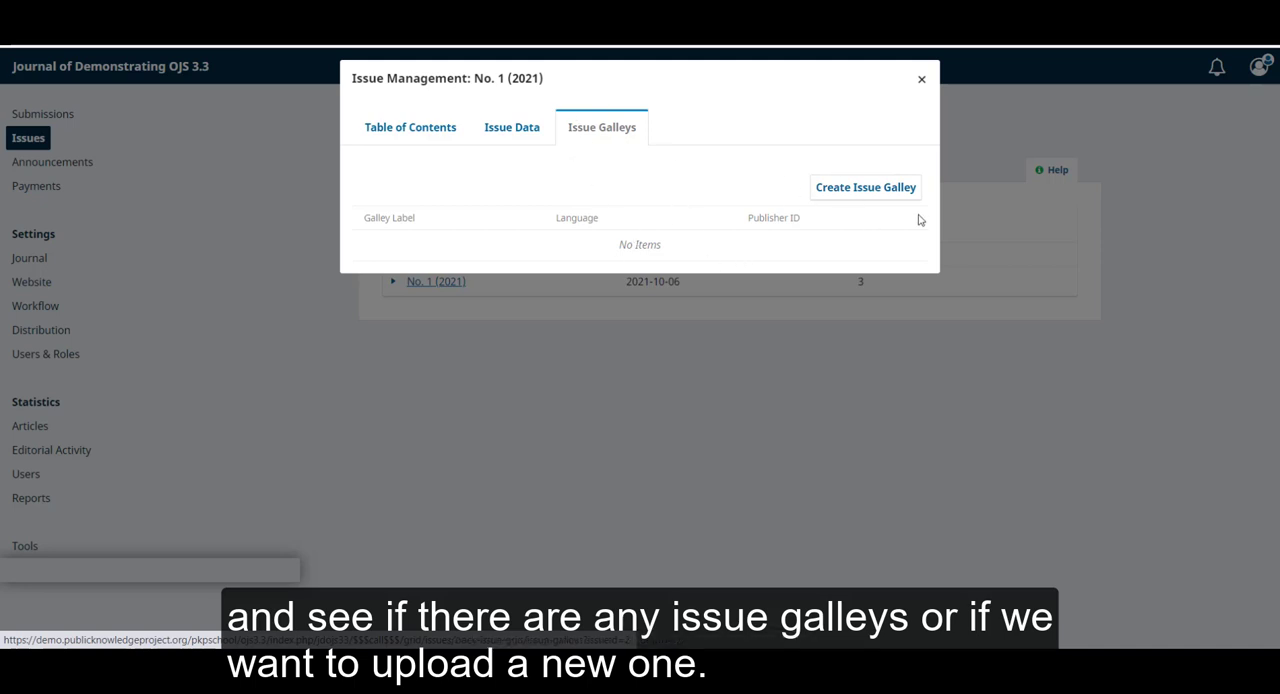
{"action": "left_click", "coordinate": [918, 80]}
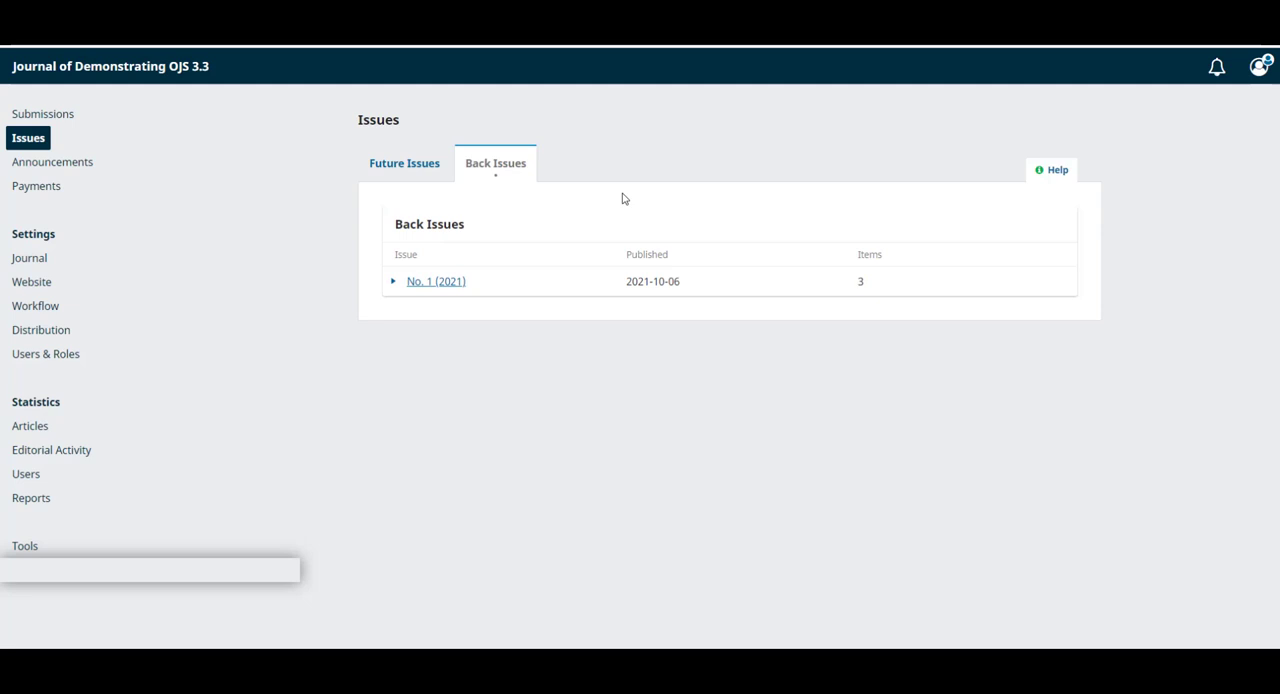
{"action": "left_click", "coordinate": [404, 164]}
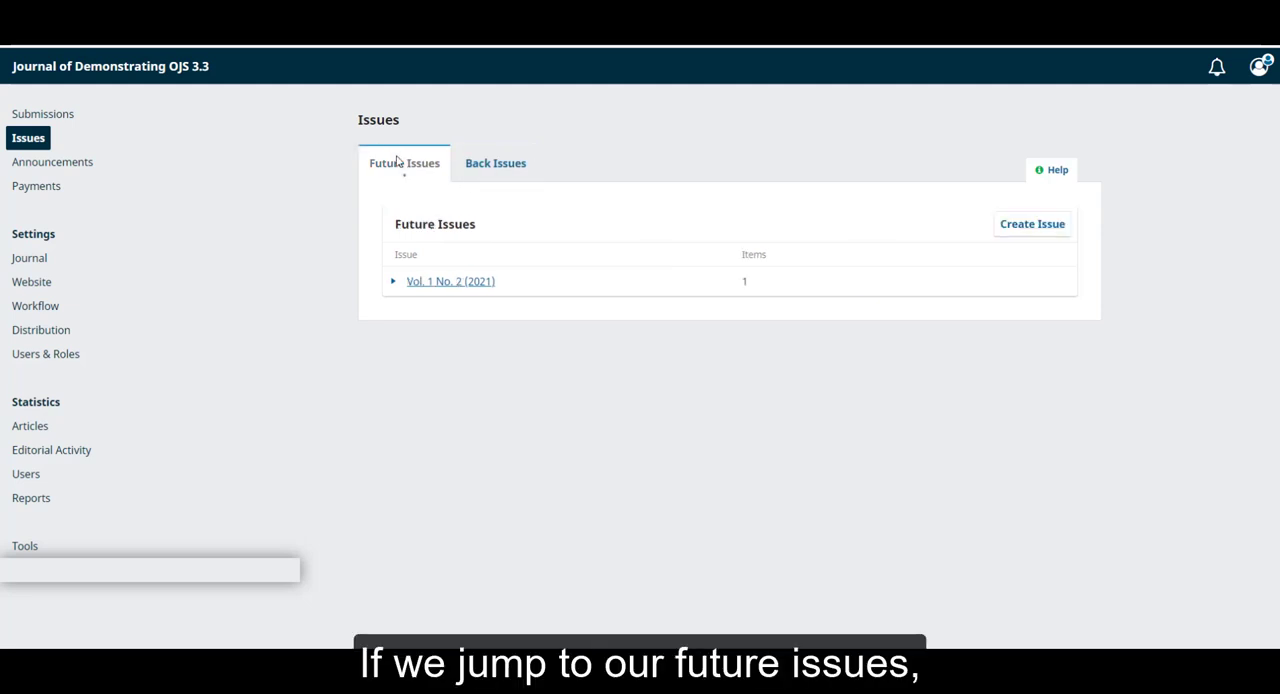
{"action": "mouse_move", "coordinate": [648, 380]}
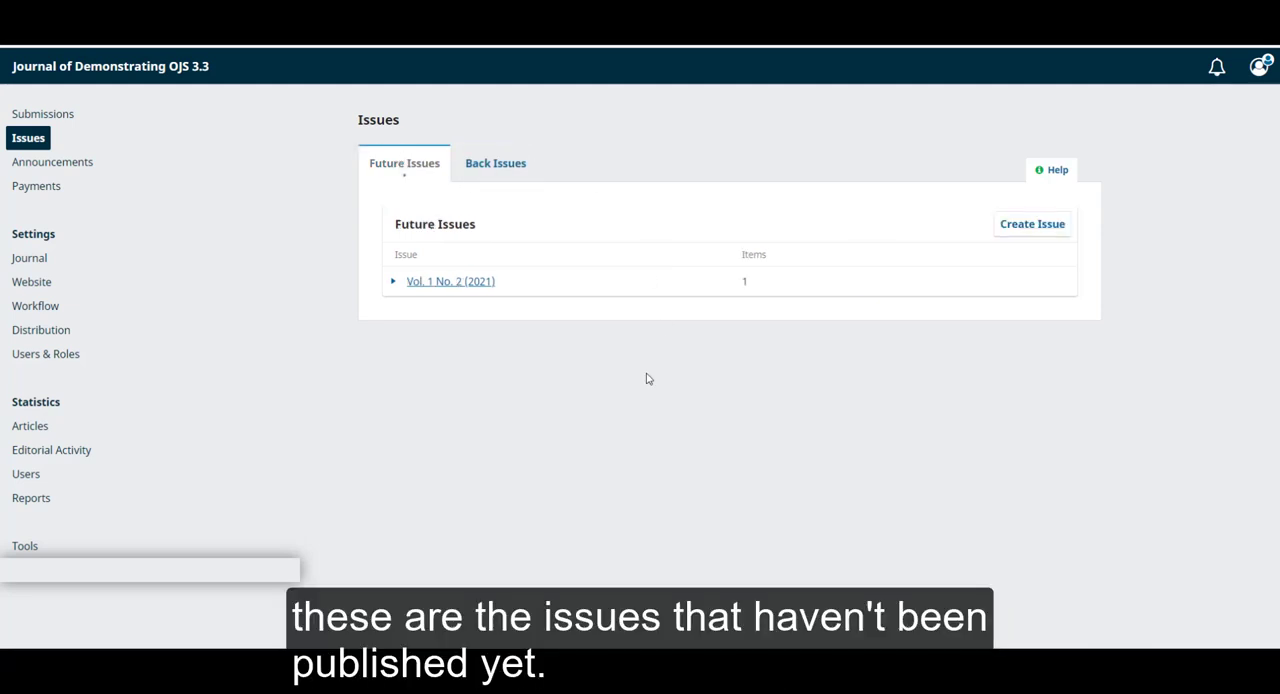
{"action": "mouse_move", "coordinate": [636, 380]}
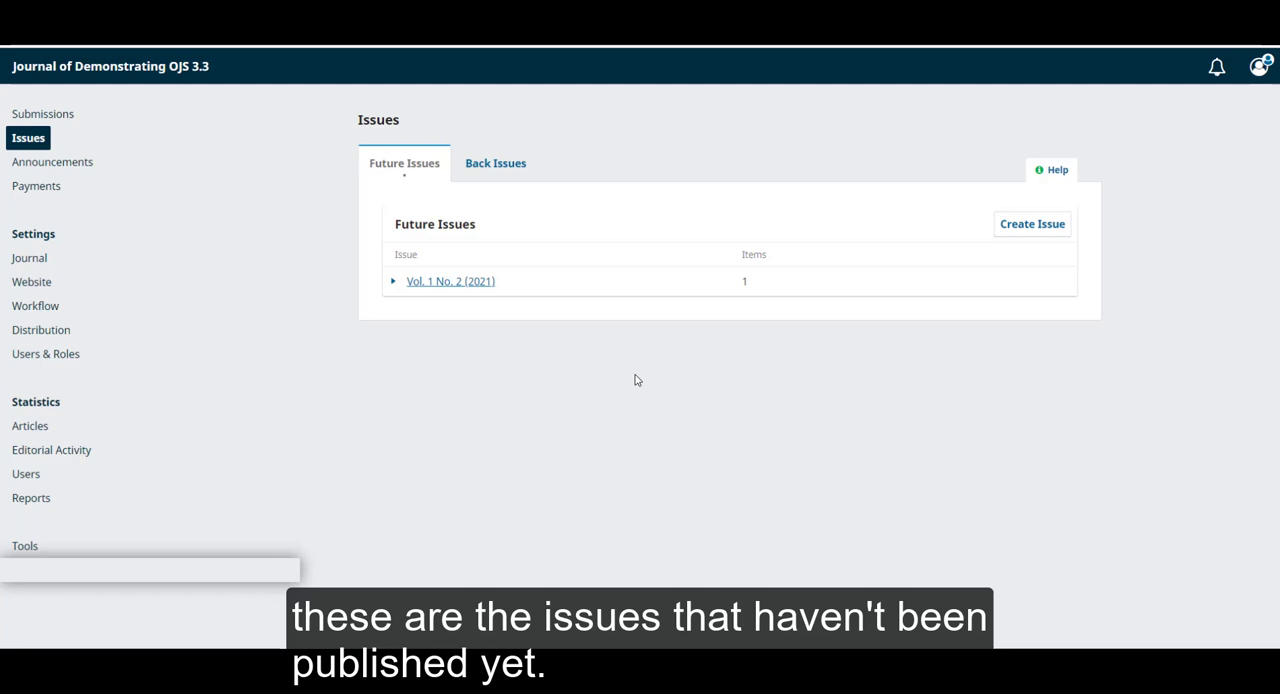
{"action": "mouse_move", "coordinate": [902, 388]}
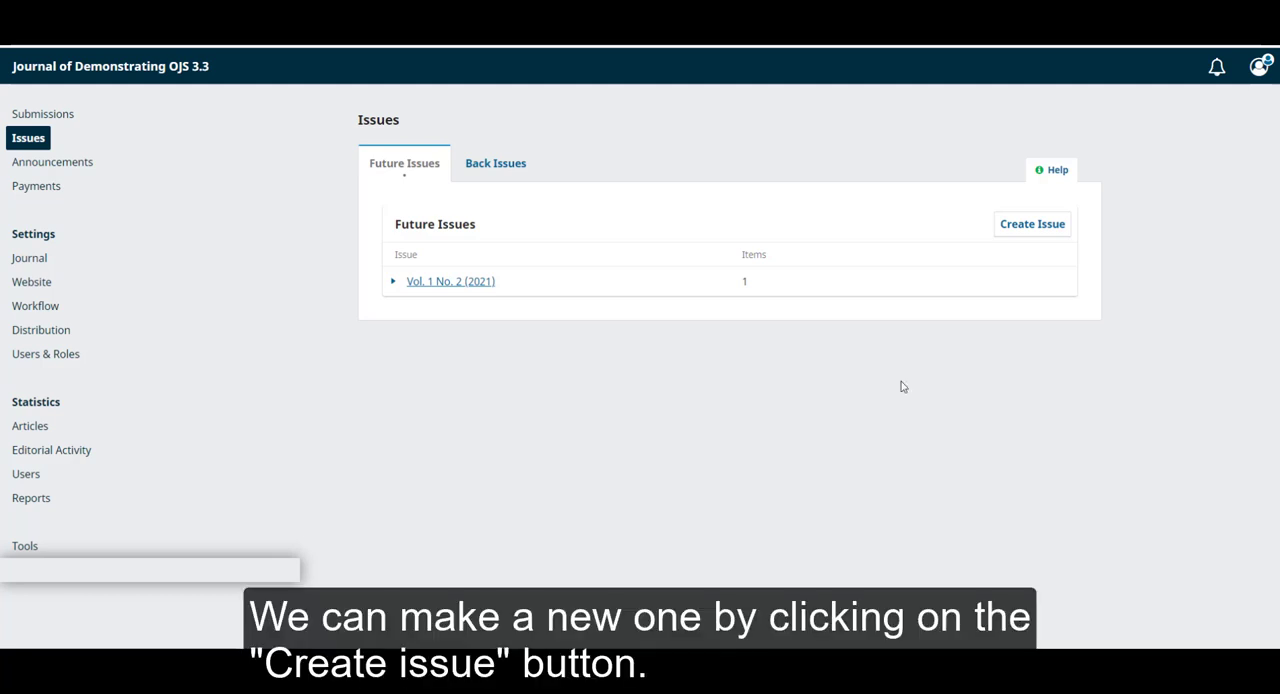
{"action": "mouse_move", "coordinate": [990, 212]}
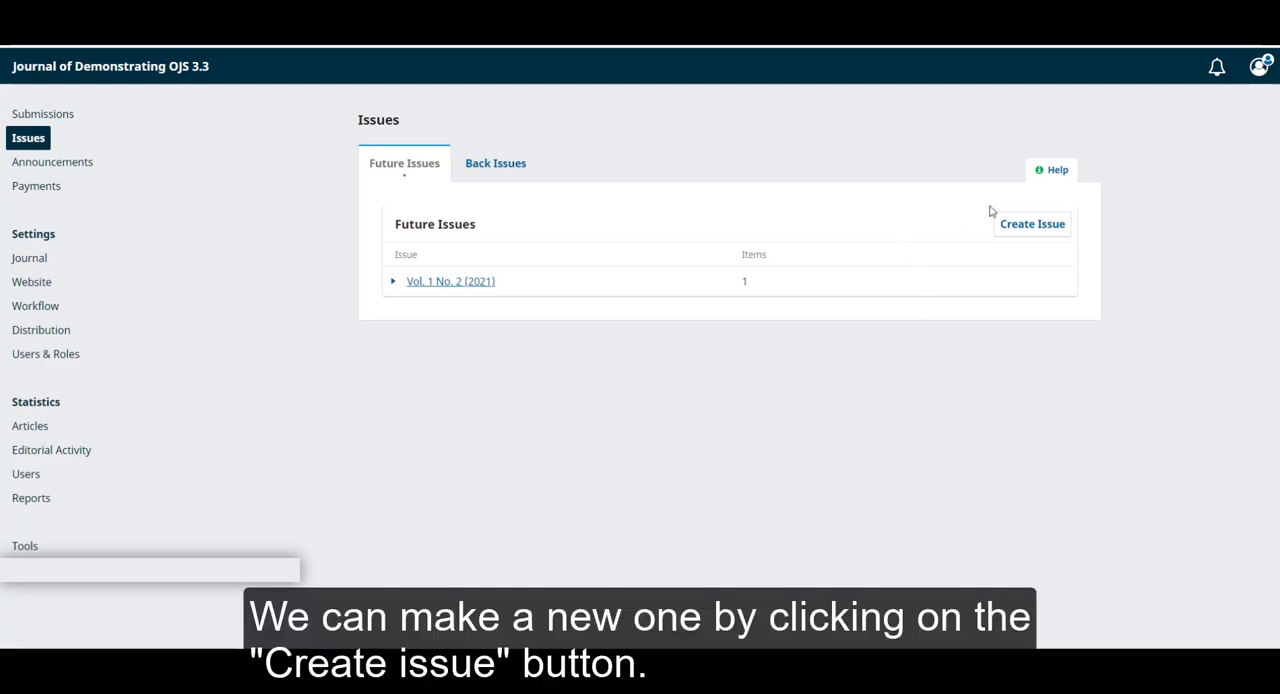
{"action": "mouse_move", "coordinate": [1032, 228]}
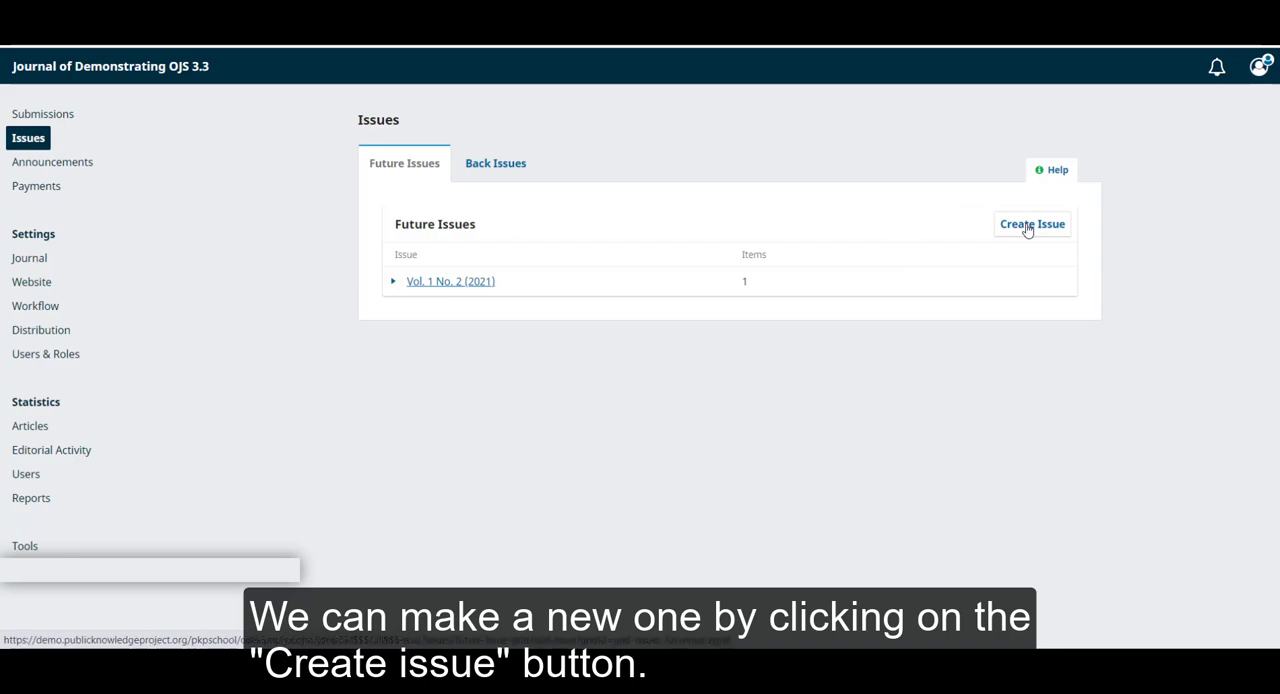
Create issue Vol. 1 No. 3 (2021) with the Title option unticked and save it
{"action": "left_click", "coordinate": [1032, 222]}
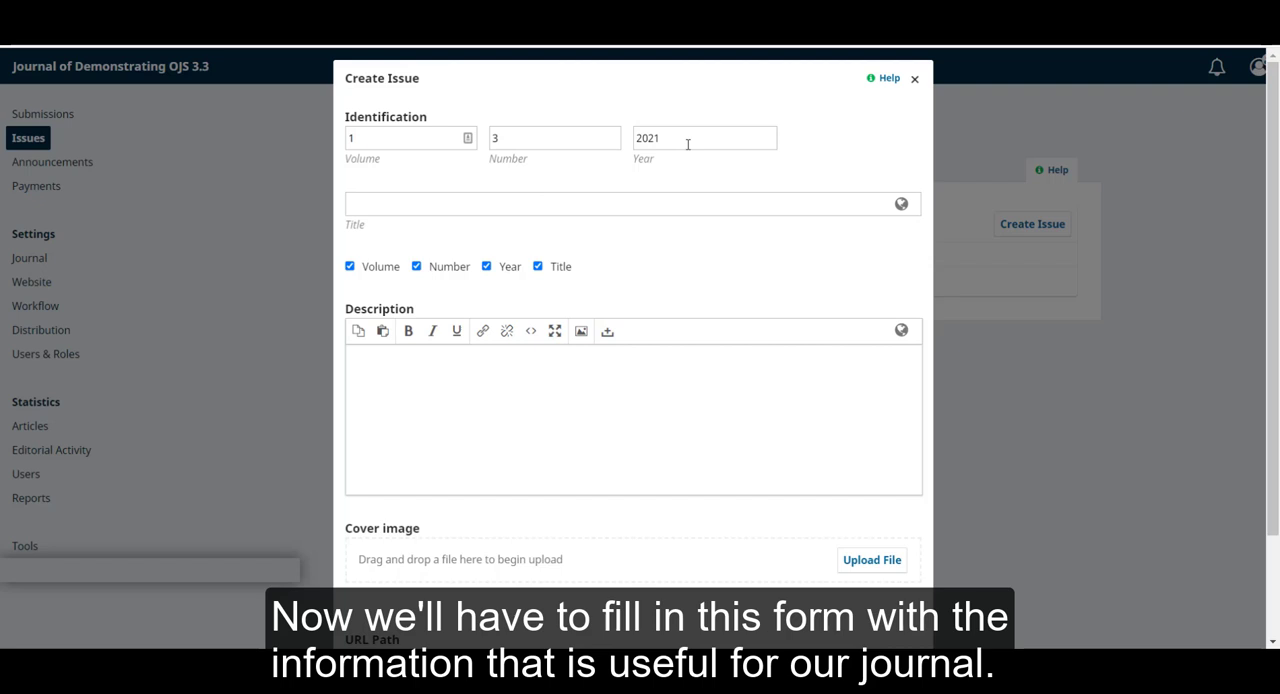
{"action": "mouse_move", "coordinate": [588, 236]}
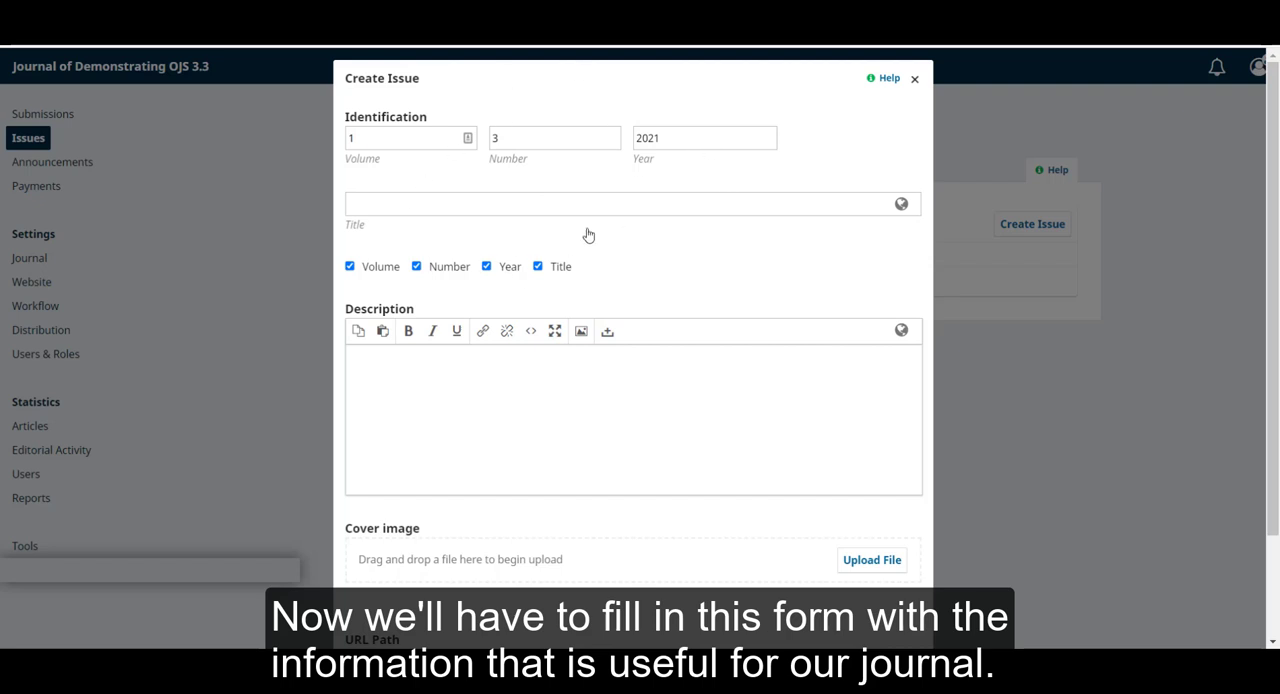
{"action": "mouse_move", "coordinate": [300, 244]}
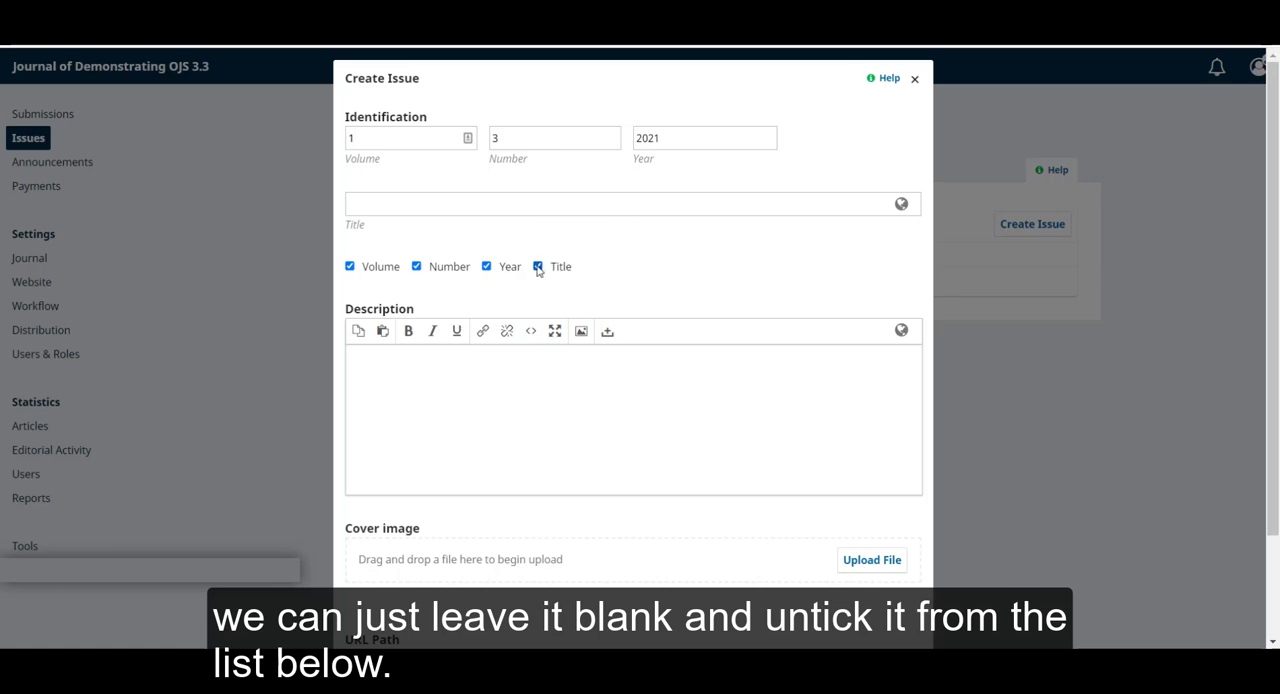
{"action": "left_click", "coordinate": [538, 266]}
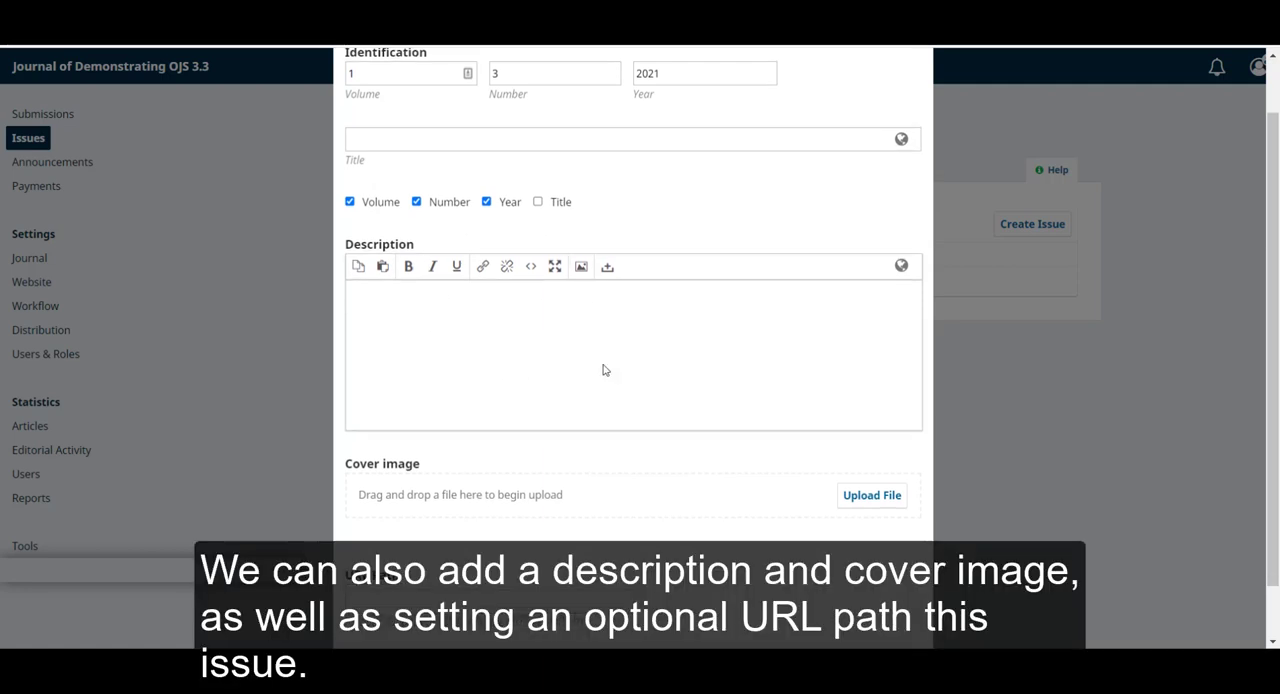
{"action": "scroll", "scroll_direction": "down", "scroll_amount": 3}
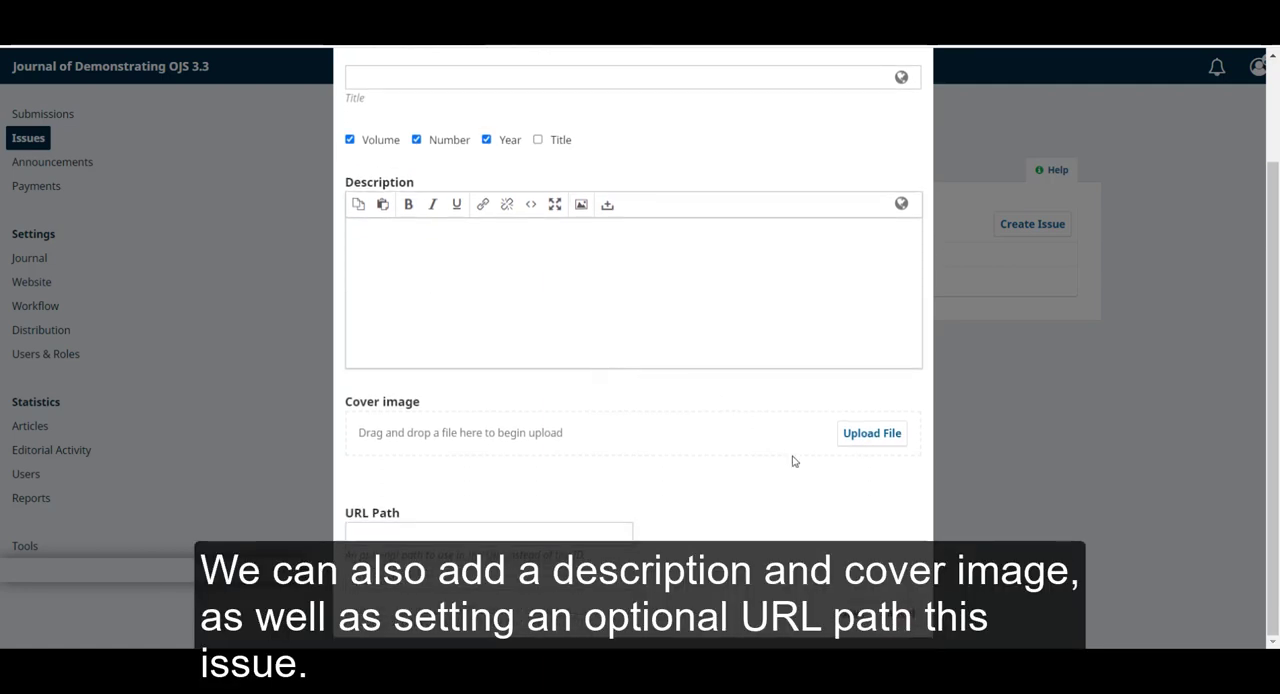
{"action": "left_click", "coordinate": [872, 432]}
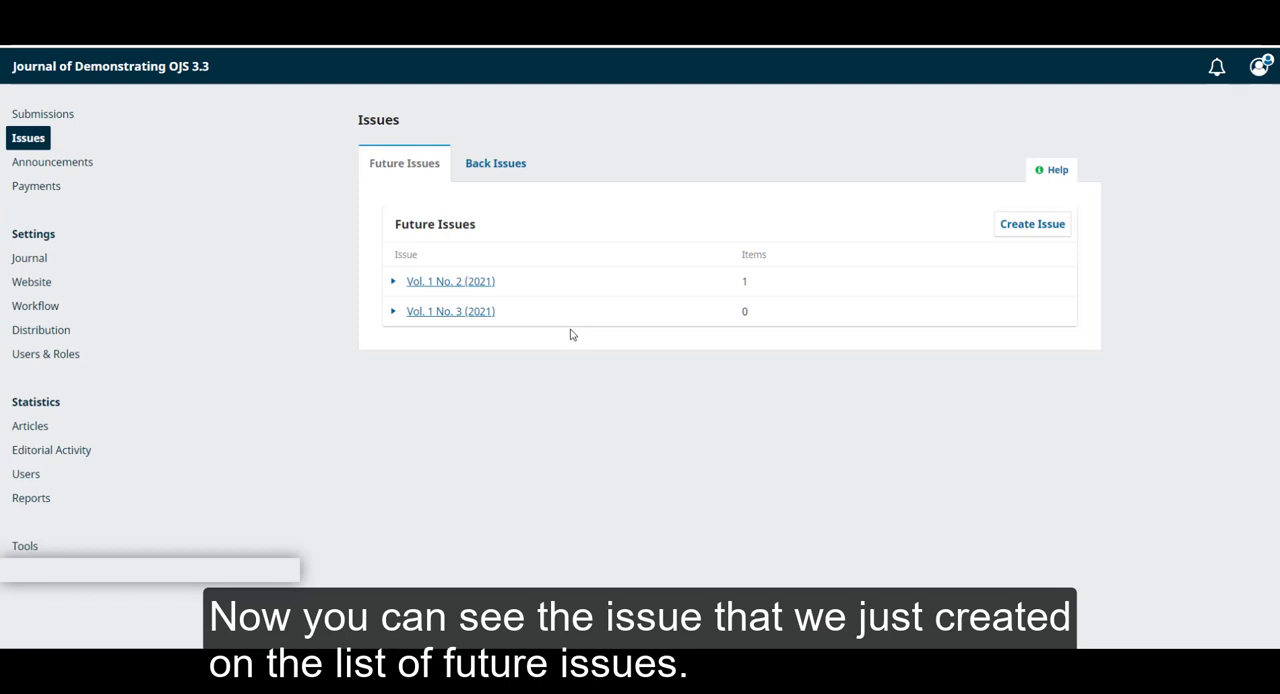
{"action": "mouse_move", "coordinate": [476, 338]}
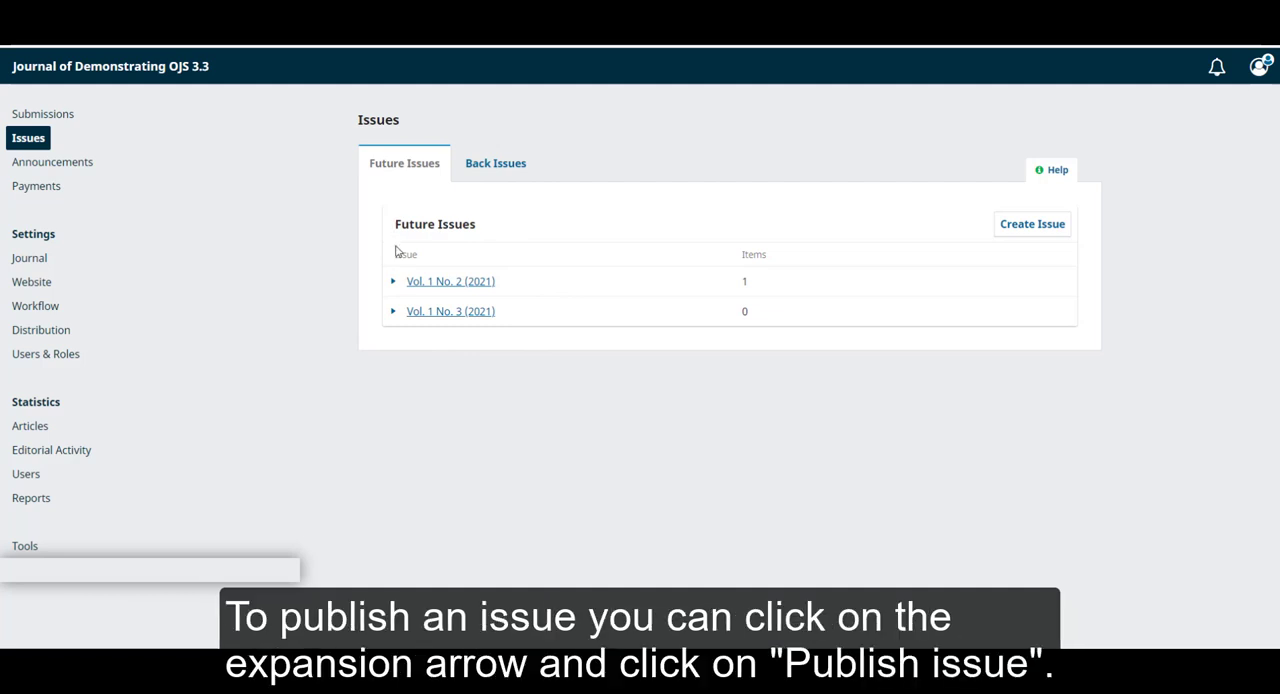
Expand Vol. 1 No. 2 (2021) in Future Issues to reveal its actions
{"action": "left_click", "coordinate": [392, 280]}
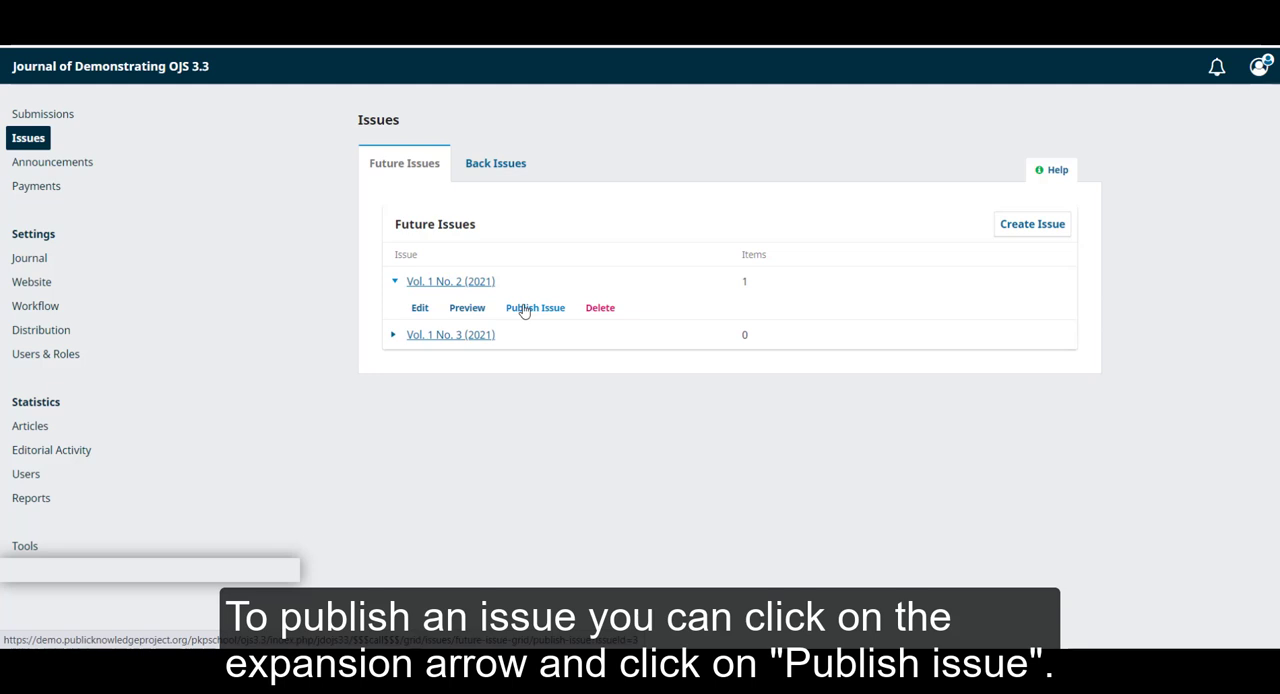
{"action": "mouse_move", "coordinate": [536, 314]}
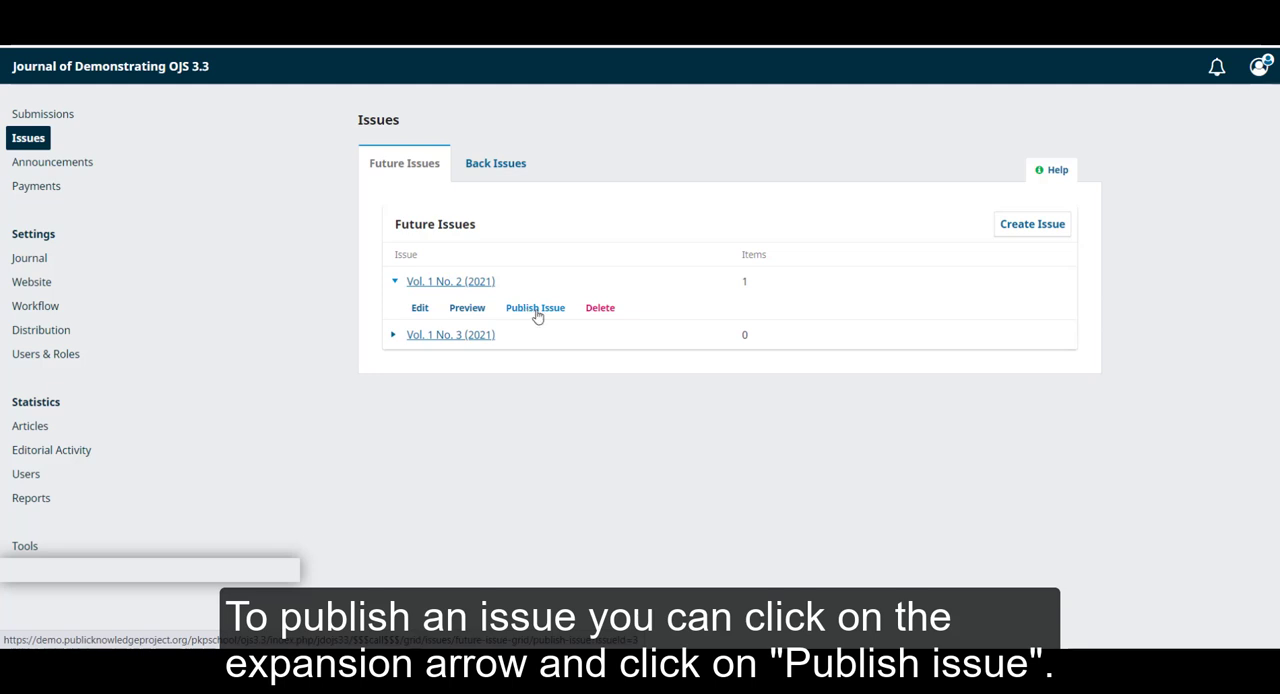
Publish Vol. 1 No. 2 with 'Send an email to all registered users' unticked
{"action": "left_click", "coordinate": [536, 308]}
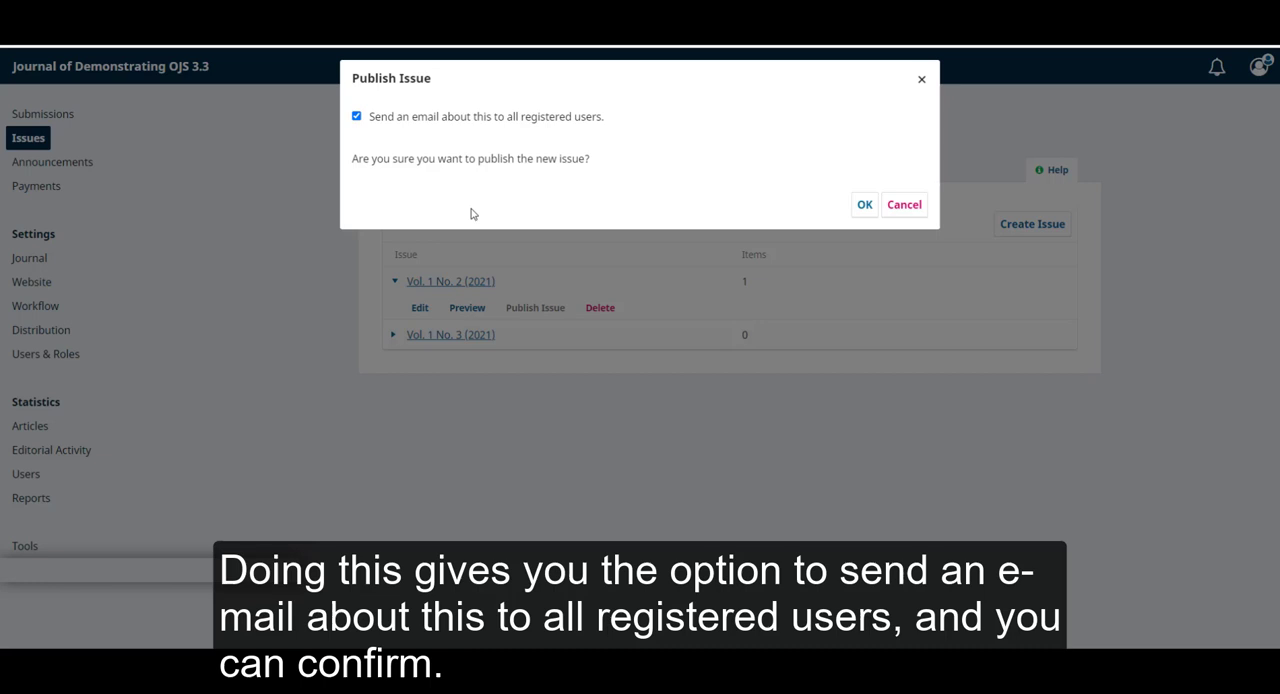
{"action": "mouse_move", "coordinate": [552, 128]}
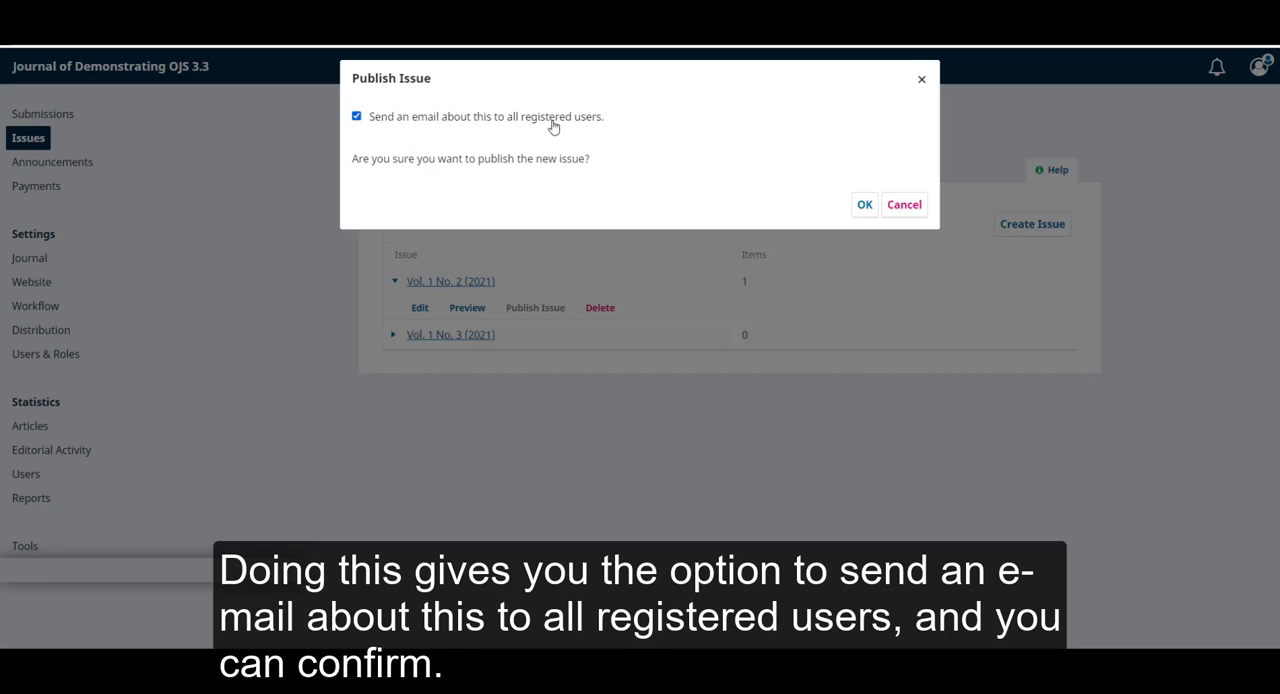
{"action": "left_click", "coordinate": [356, 116]}
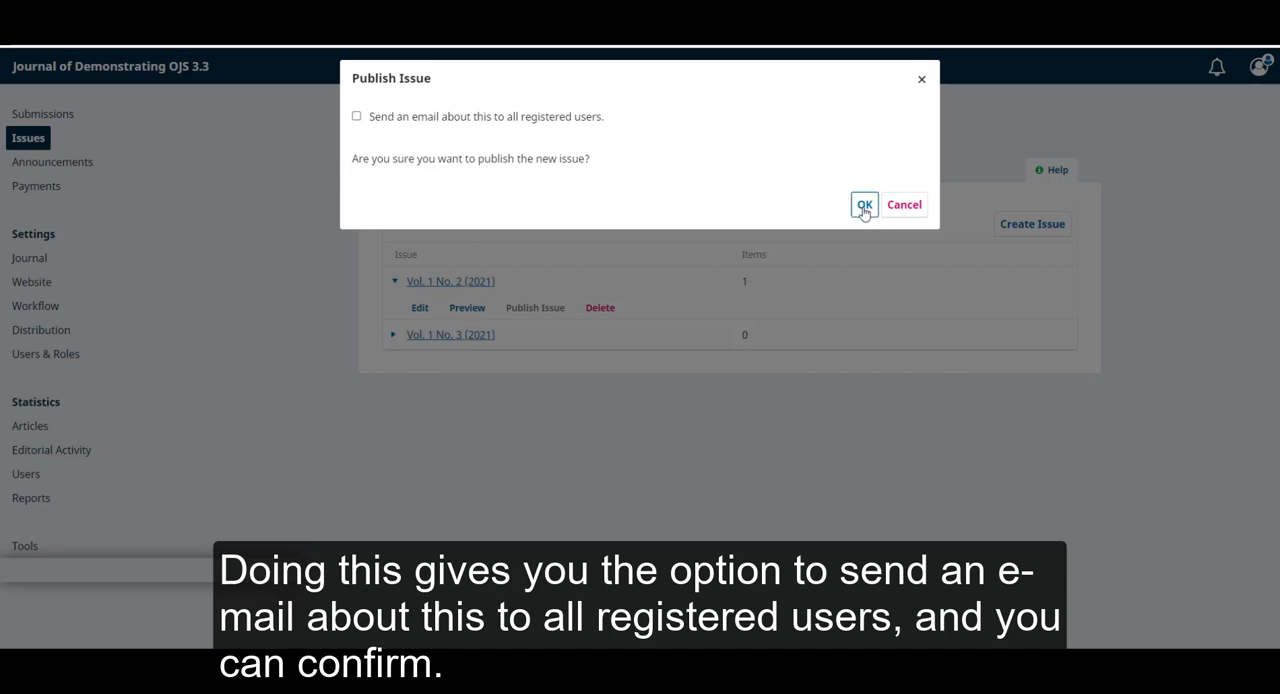
{"action": "left_click", "coordinate": [864, 204]}
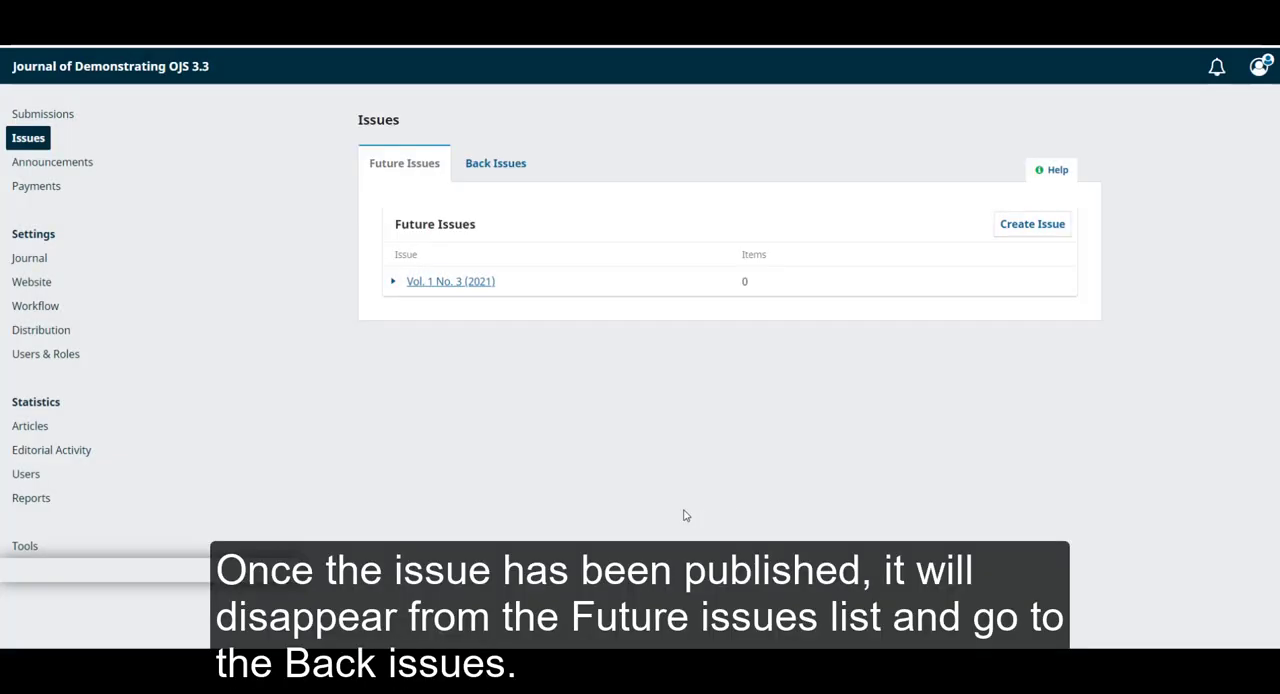
{"action": "mouse_move", "coordinate": [454, 254]}
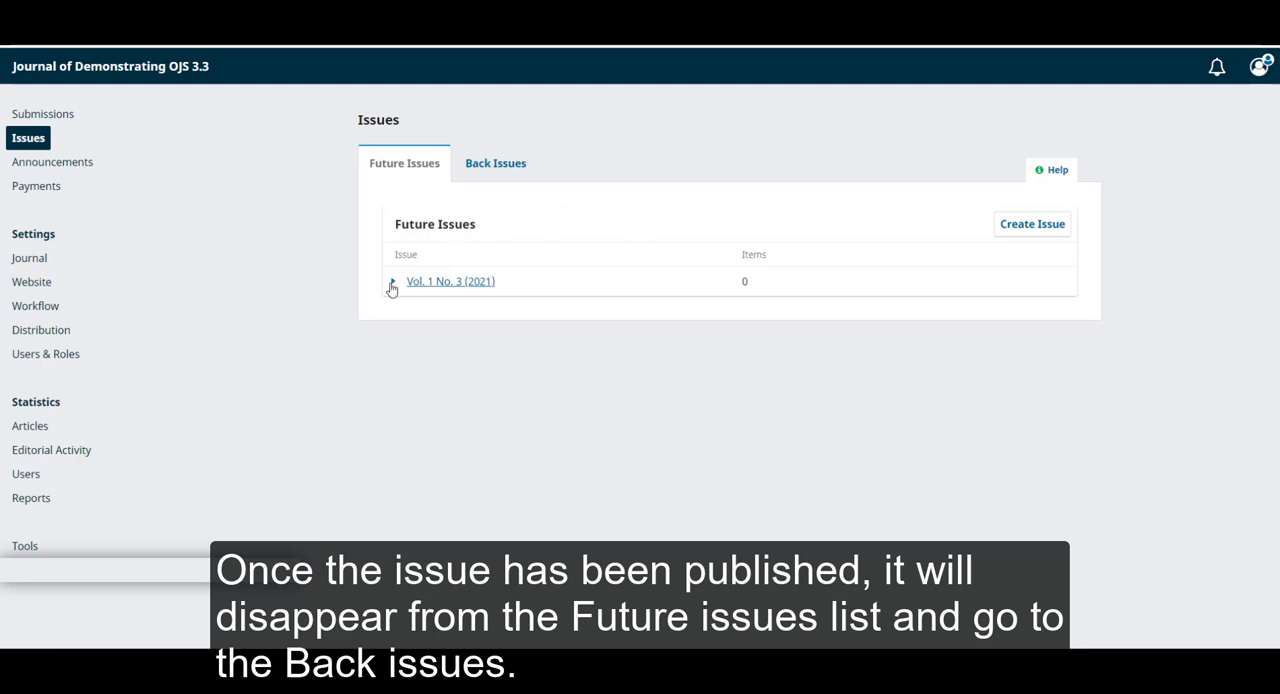
{"action": "mouse_move", "coordinate": [504, 166]}
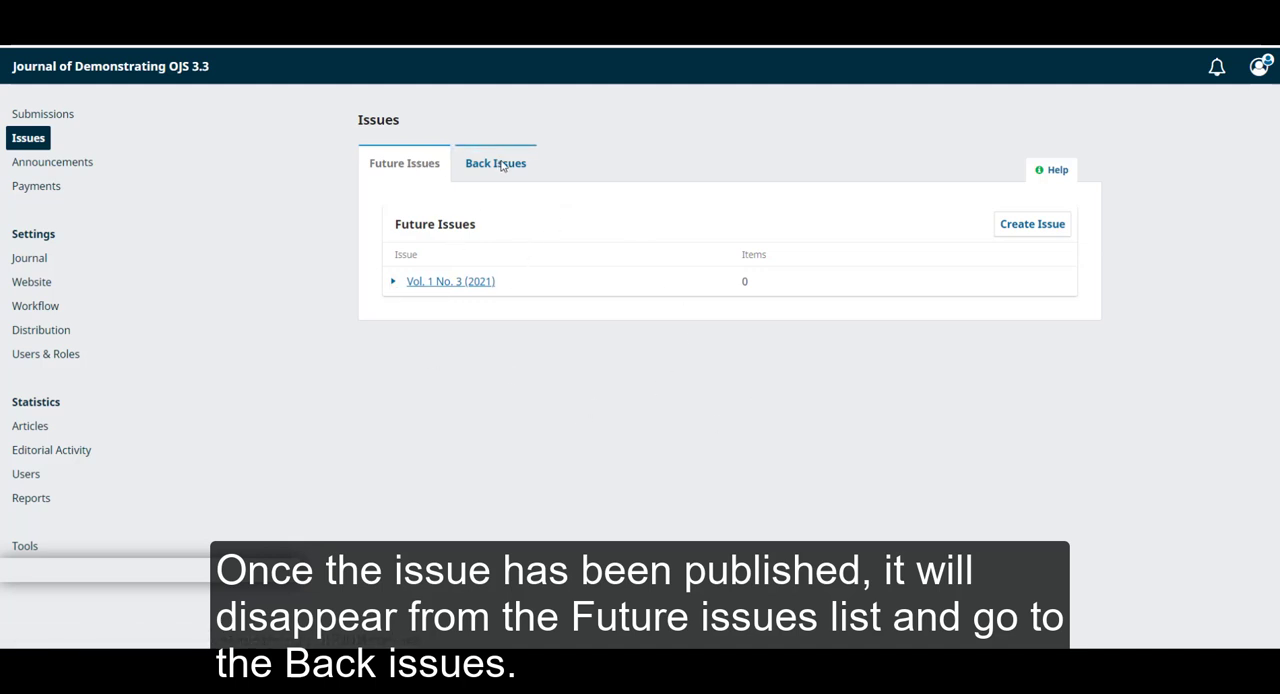
{"action": "left_click", "coordinate": [496, 164]}
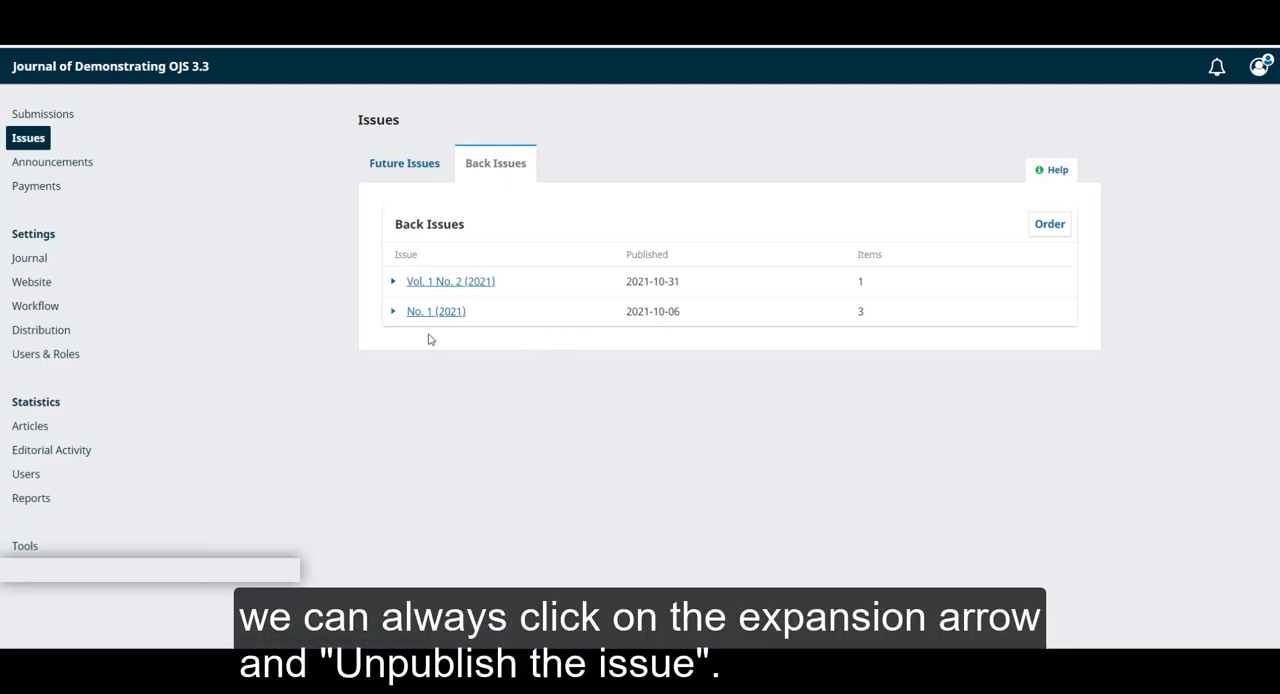
{"action": "left_click", "coordinate": [392, 312]}
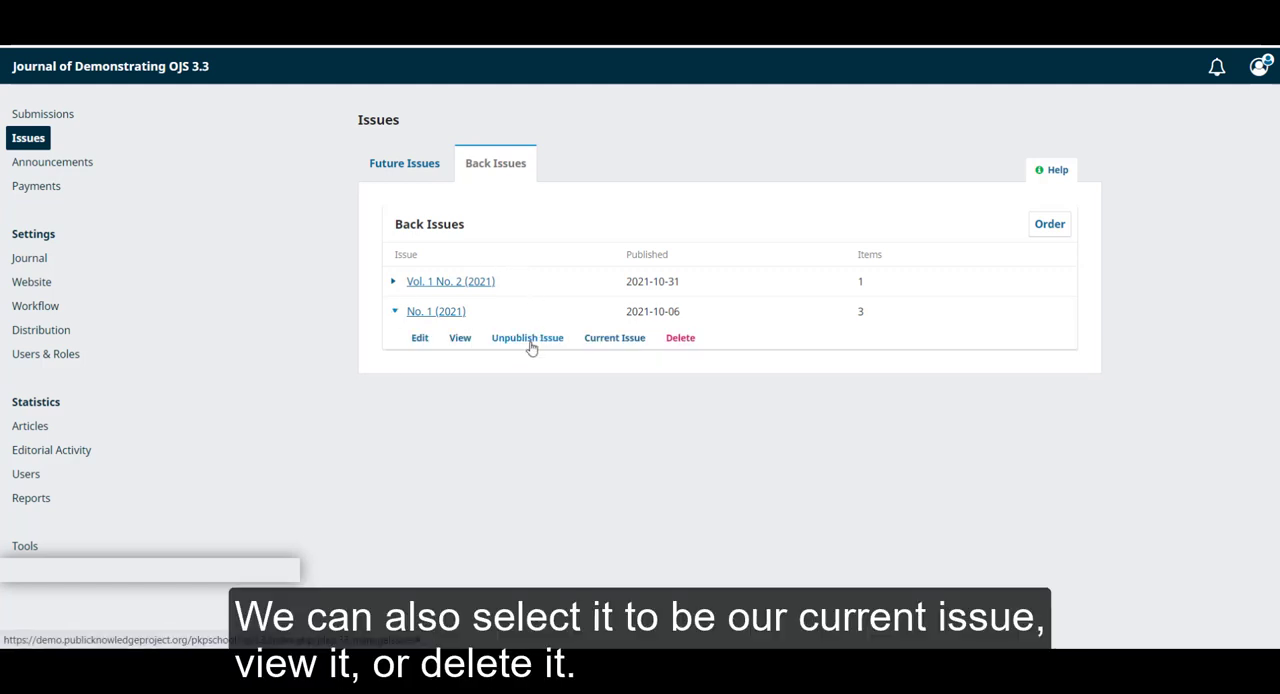
{"action": "mouse_move", "coordinate": [622, 340]}
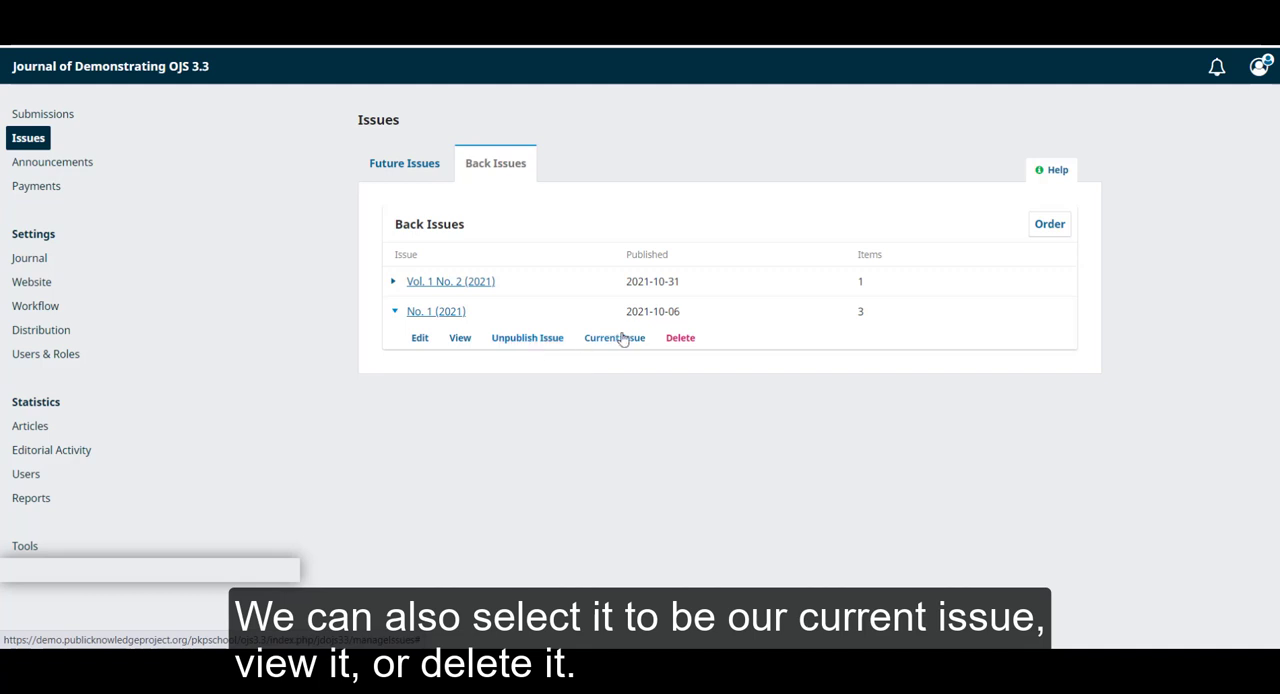
{"action": "mouse_move", "coordinate": [692, 348]}
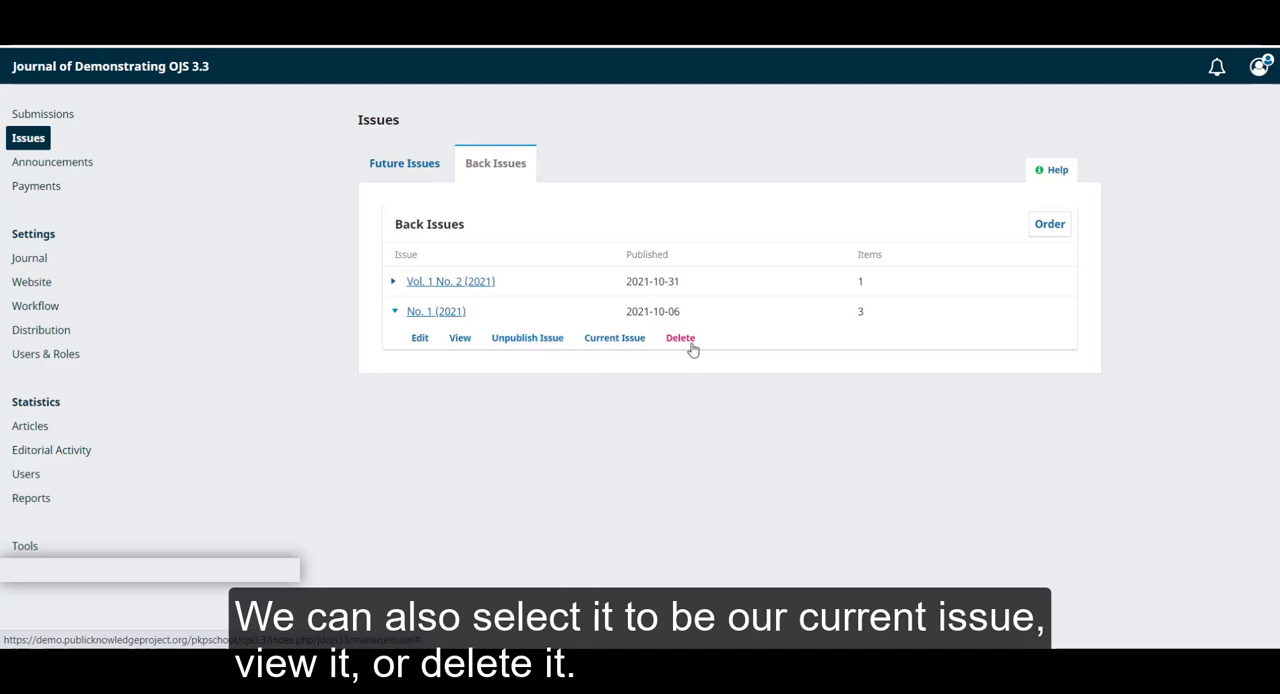
{"action": "left_click", "coordinate": [404, 164]}
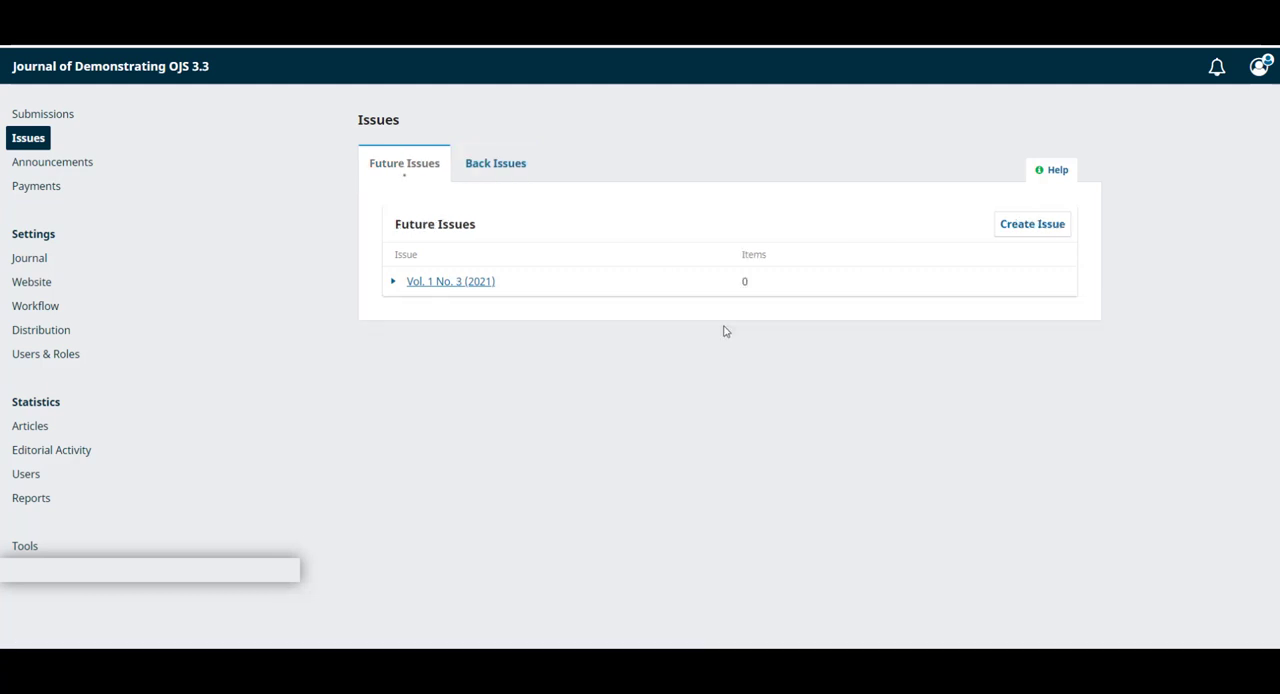